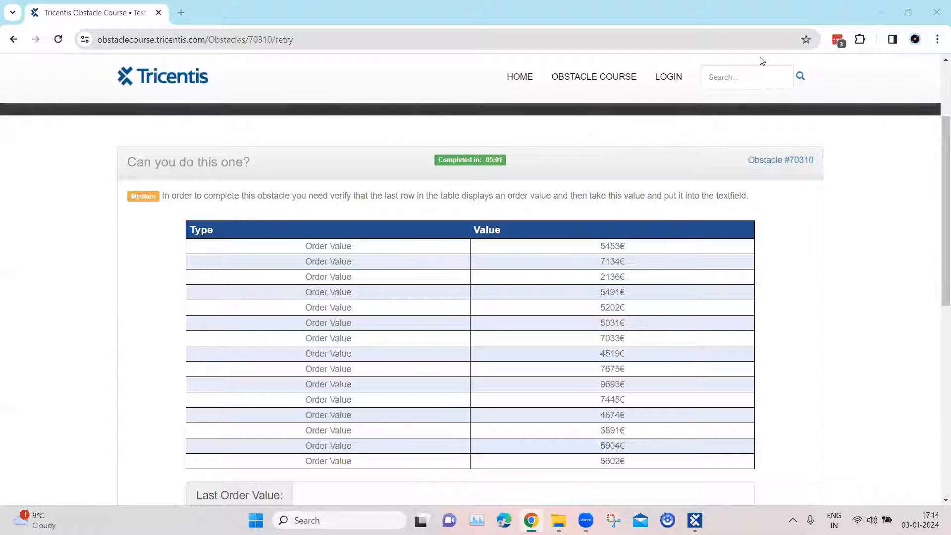
Step: Enter the last row's 5602€ into Last Order Value, then restart for a new table
{"action": "scroll", "scroll_direction": "up", "scroll_amount": 3}
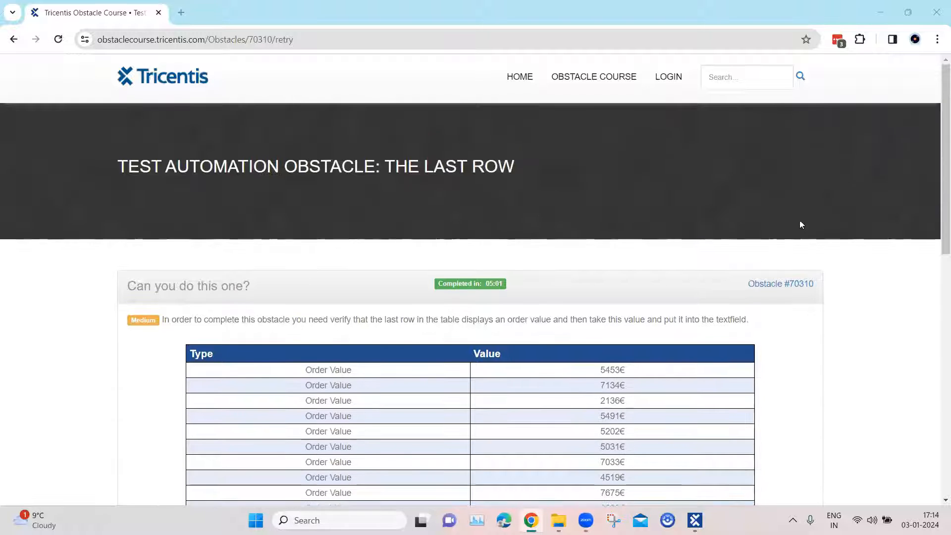
{"action": "mouse_move", "coordinate": [443, 180]}
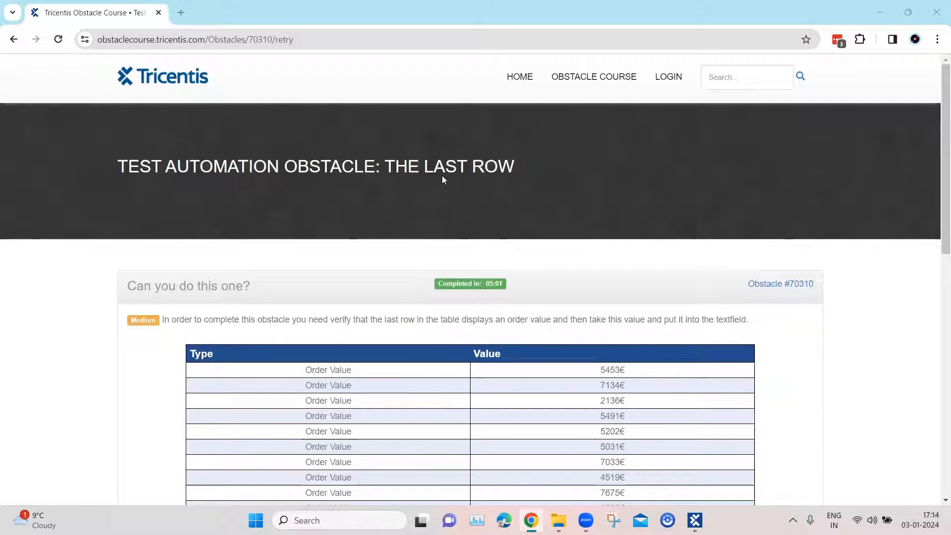
{"action": "scroll", "scroll_direction": "down", "scroll_amount": 3}
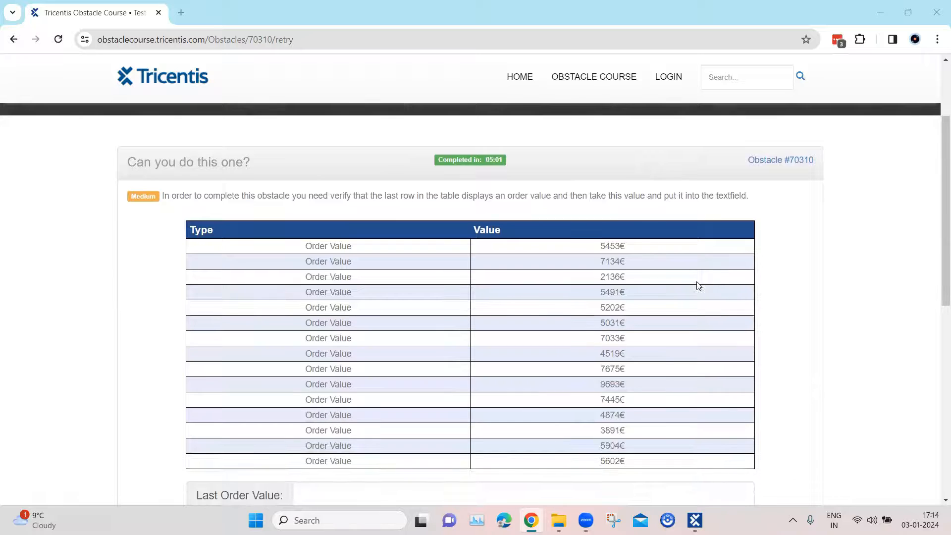
{"action": "mouse_move", "coordinate": [300, 204]}
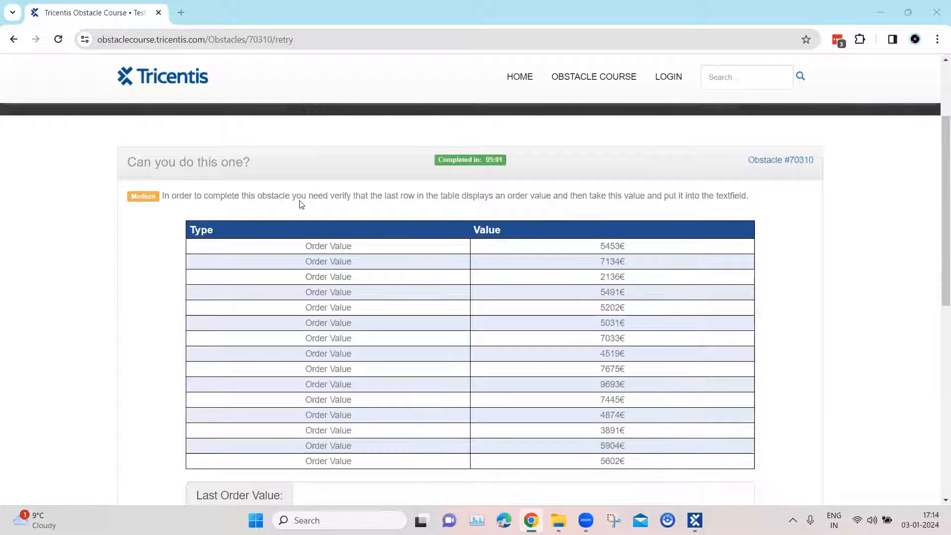
{"action": "mouse_move", "coordinate": [476, 202]}
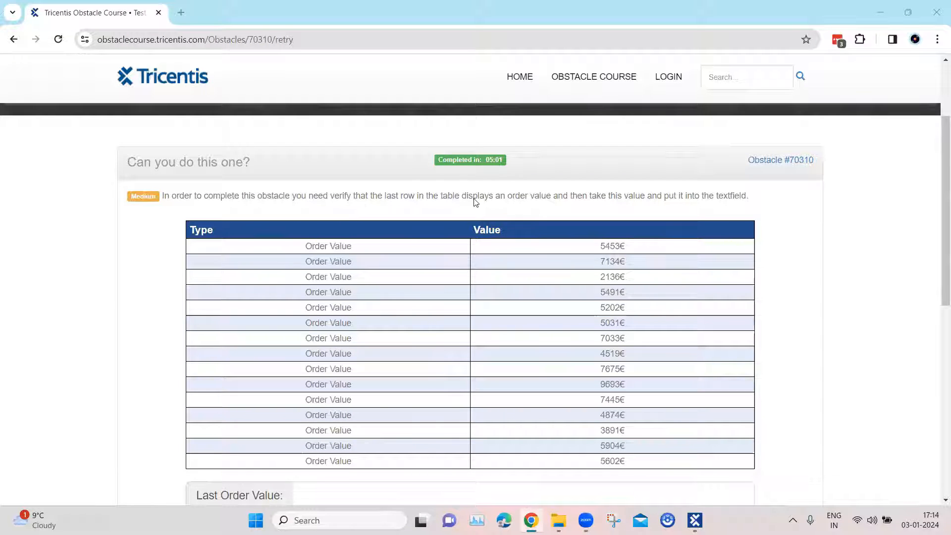
{"action": "mouse_move", "coordinate": [523, 213]}
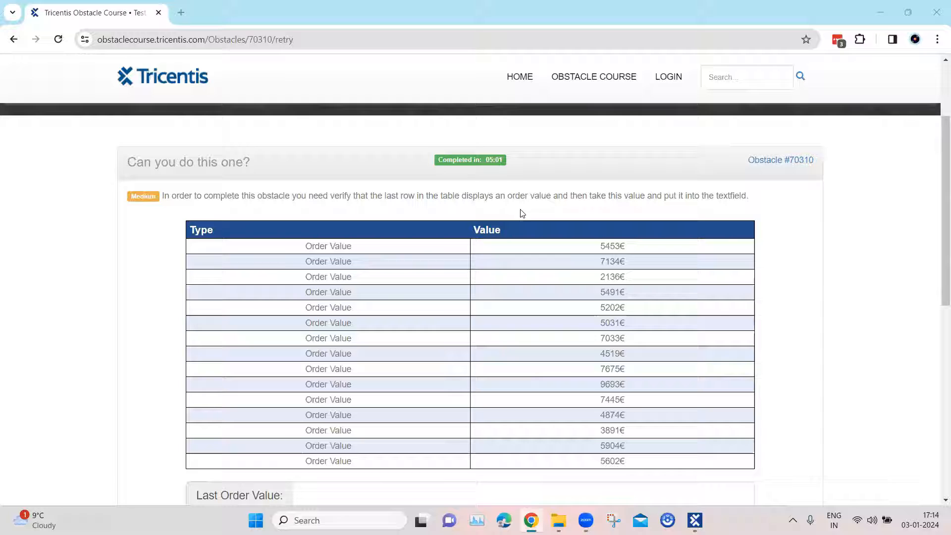
{"action": "mouse_move", "coordinate": [589, 201]}
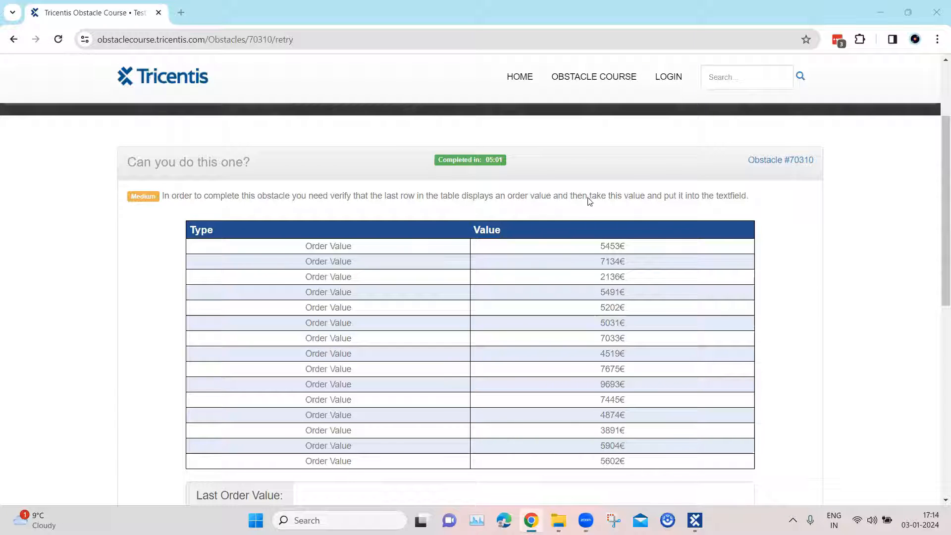
{"action": "mouse_move", "coordinate": [655, 203]}
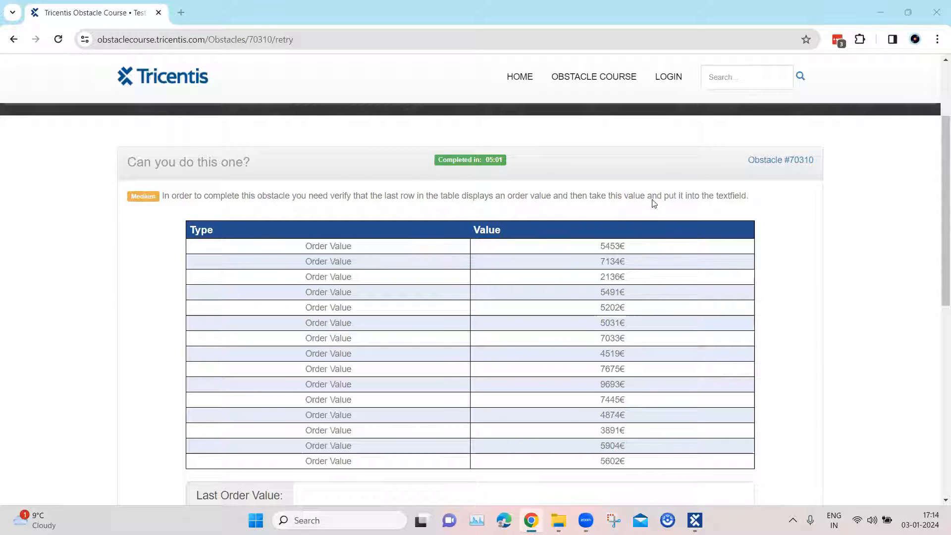
{"action": "scroll", "scroll_direction": "down", "scroll_amount": 3}
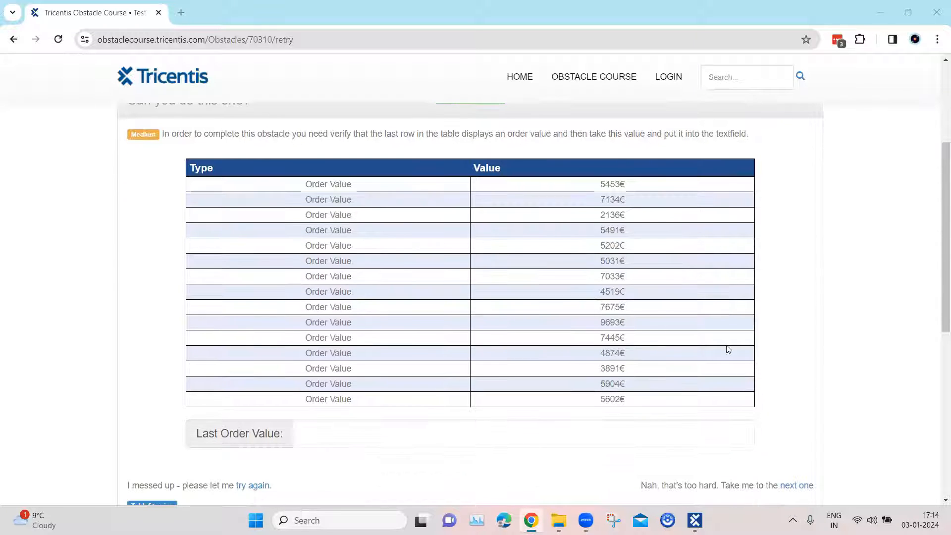
{"action": "mouse_move", "coordinate": [408, 186]}
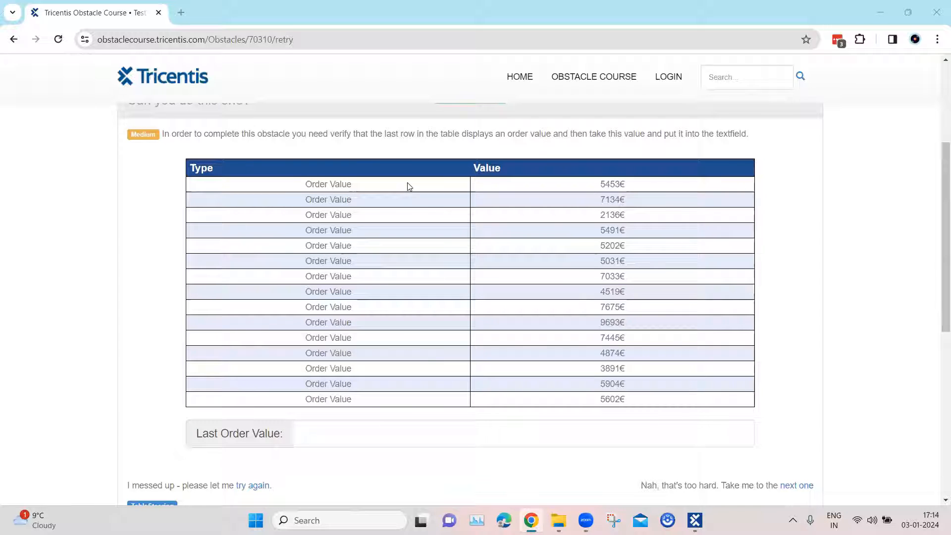
{"action": "mouse_move", "coordinate": [629, 399]}
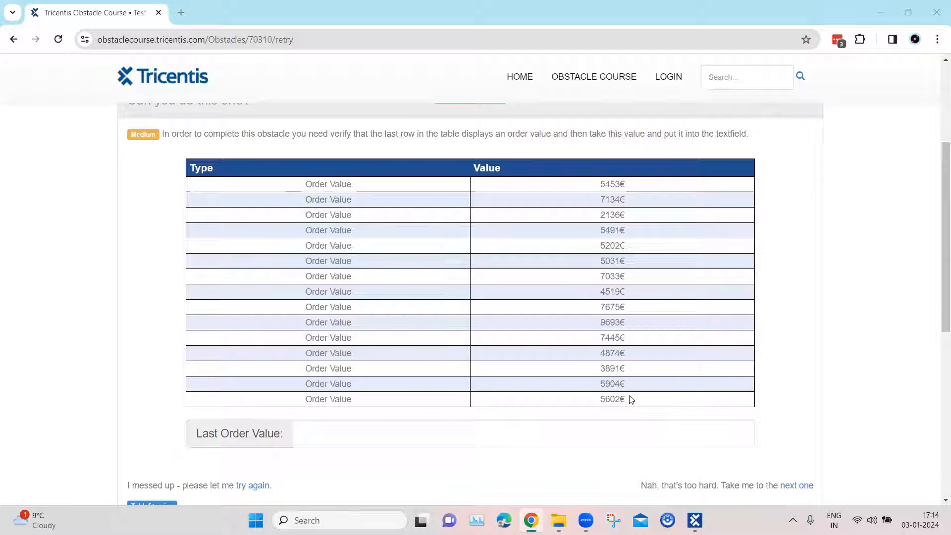
{"action": "double_click", "coordinate": [611, 399]}
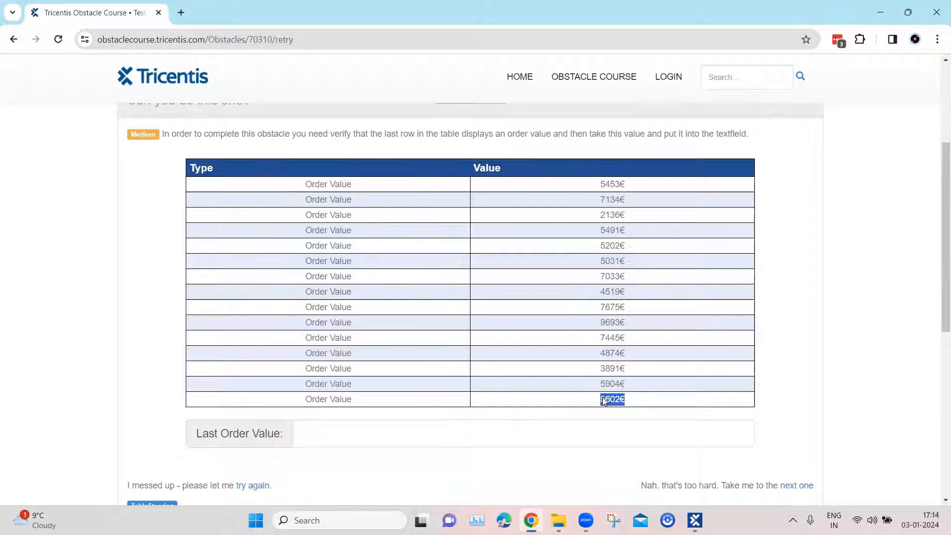
{"action": "left_click", "coordinate": [524, 433]}
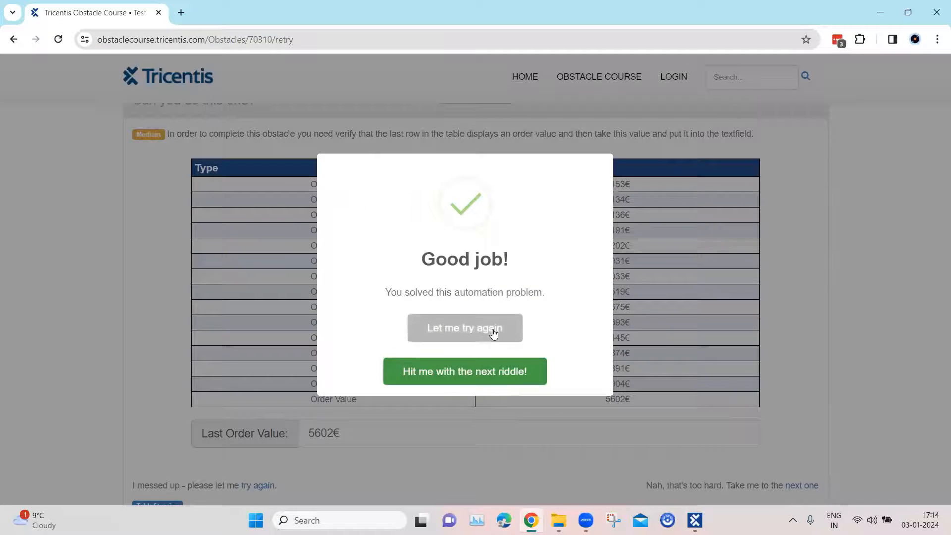
{"action": "left_click", "coordinate": [465, 328]}
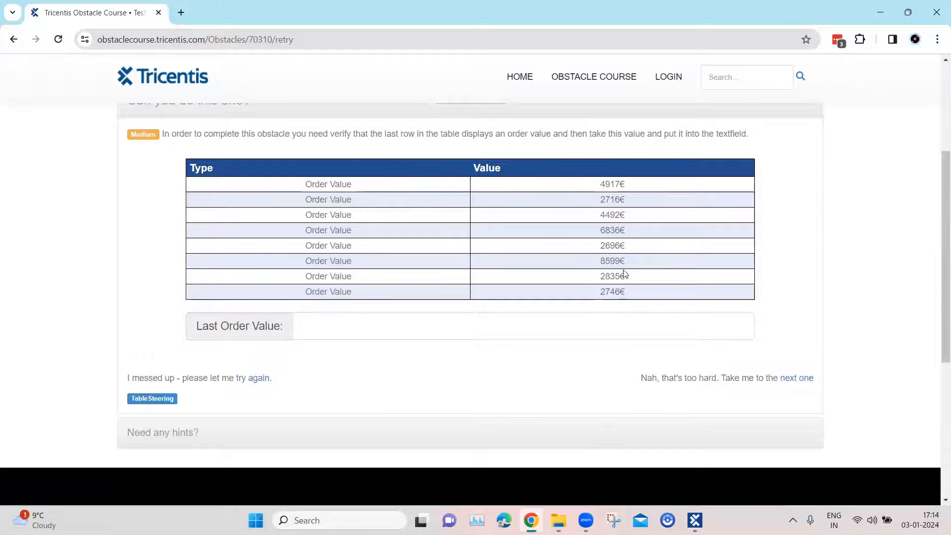
{"action": "mouse_move", "coordinate": [606, 289]}
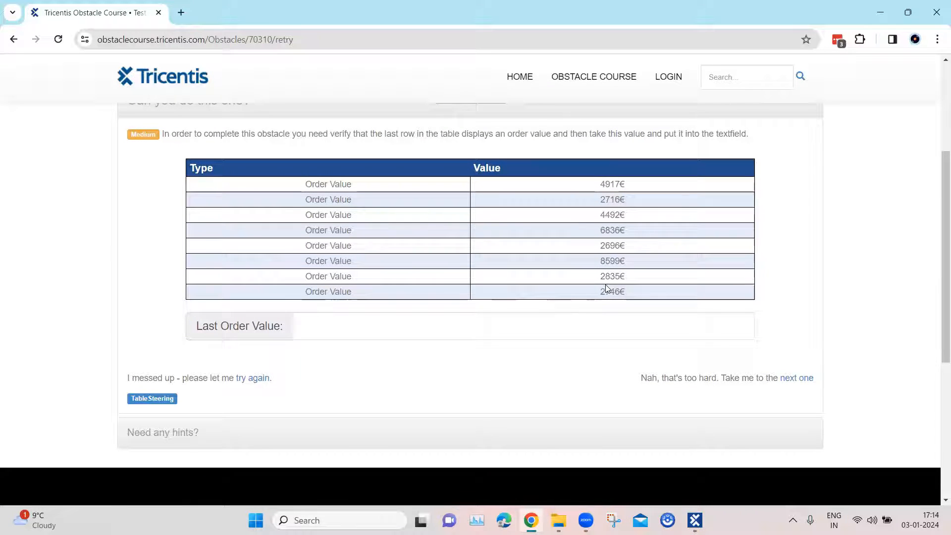
{"action": "mouse_move", "coordinate": [356, 268]}
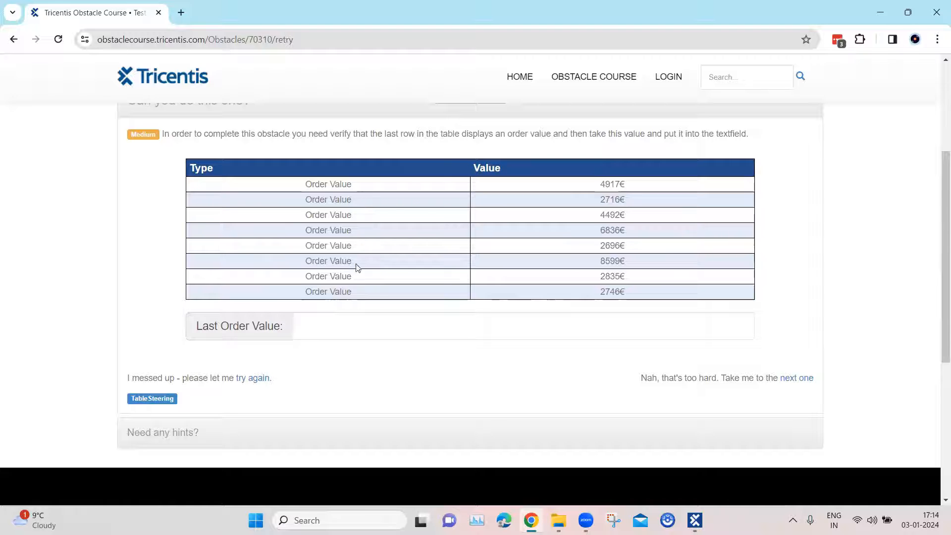
{"action": "mouse_move", "coordinate": [426, 283]}
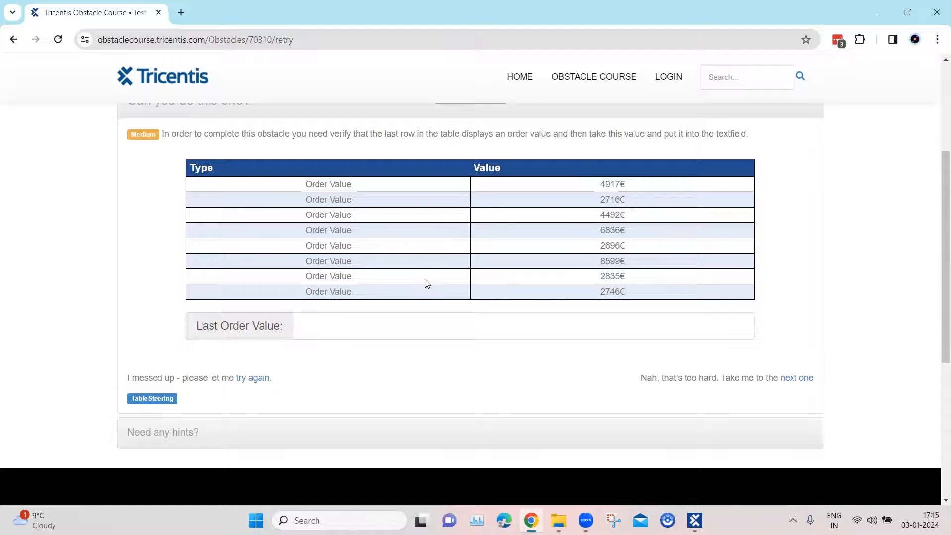
{"action": "scroll", "scroll_direction": "up", "scroll_amount": 3}
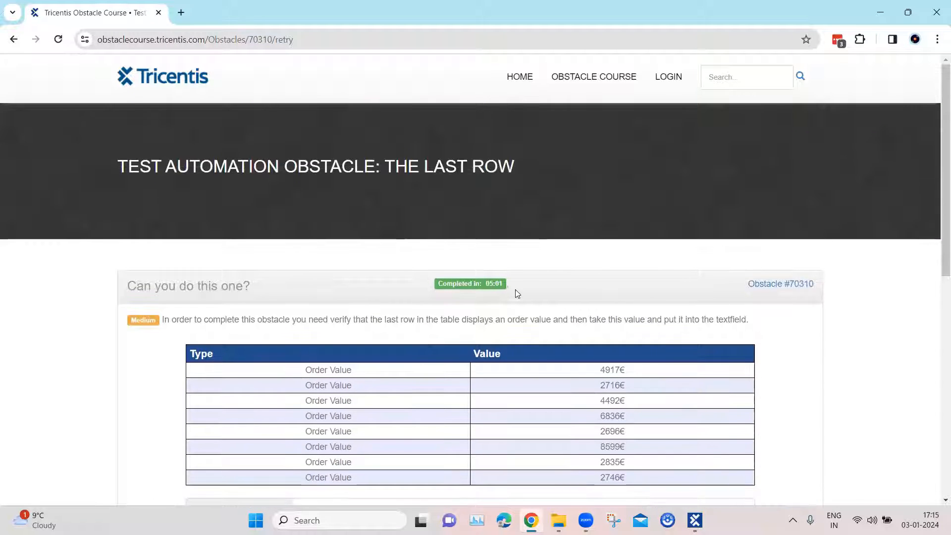
{"action": "scroll", "scroll_direction": "down", "scroll_amount": 3}
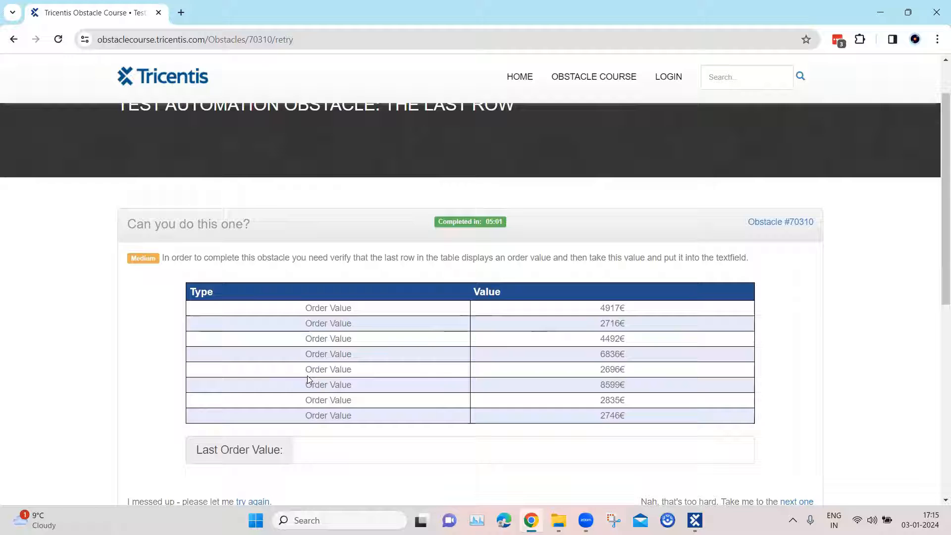
{"action": "mouse_move", "coordinate": [440, 420]}
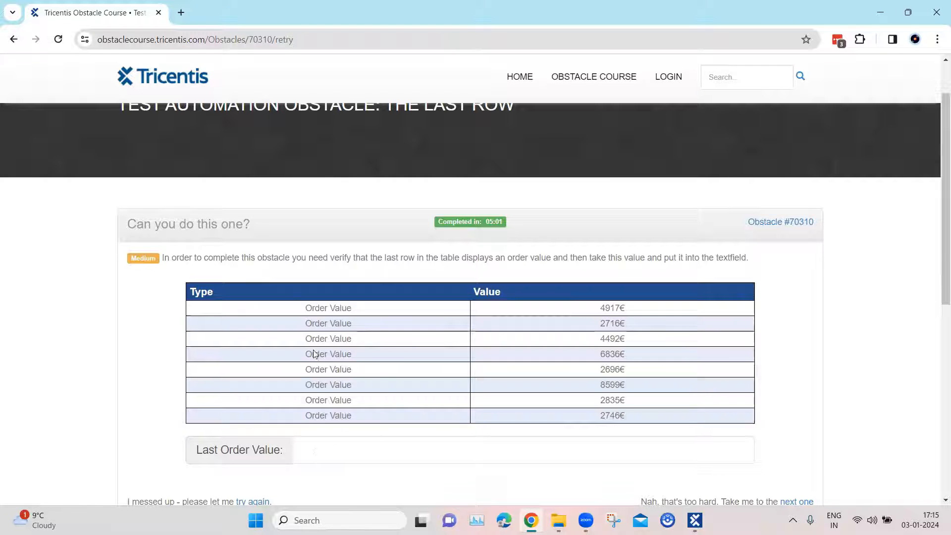
{"action": "mouse_move", "coordinate": [365, 420]}
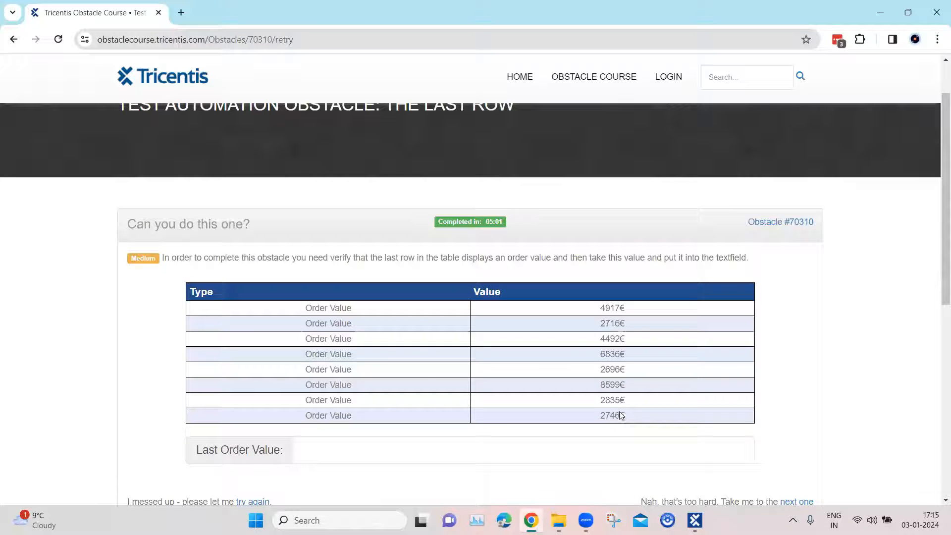
{"action": "mouse_move", "coordinate": [355, 310]}
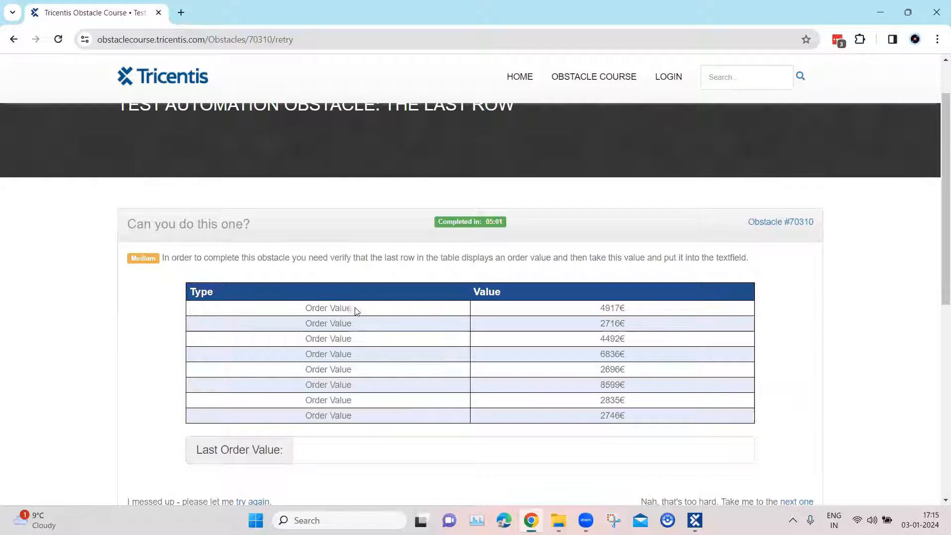
{"action": "mouse_move", "coordinate": [548, 321]}
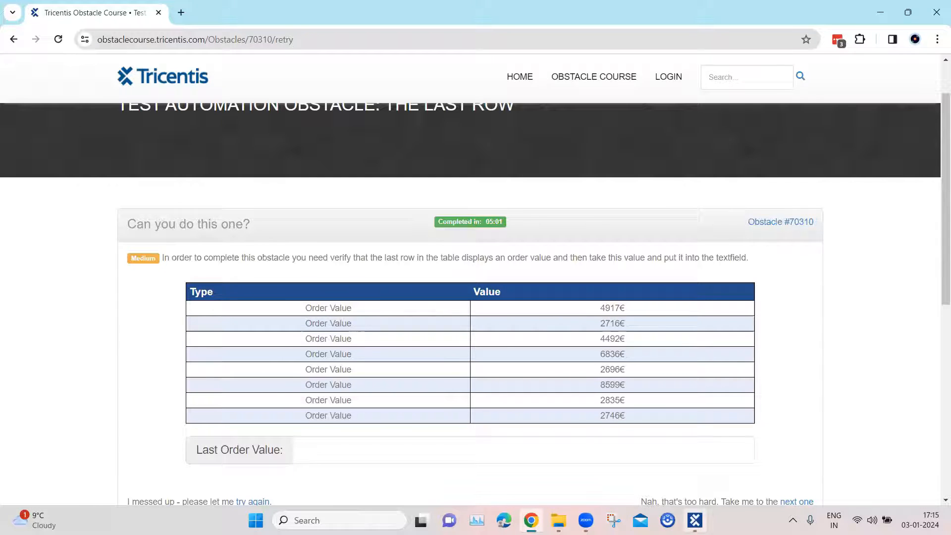
Step: Switch to Tosca Commander and expand Modules to show the Obstacles folder
{"action": "left_click", "coordinate": [695, 520]}
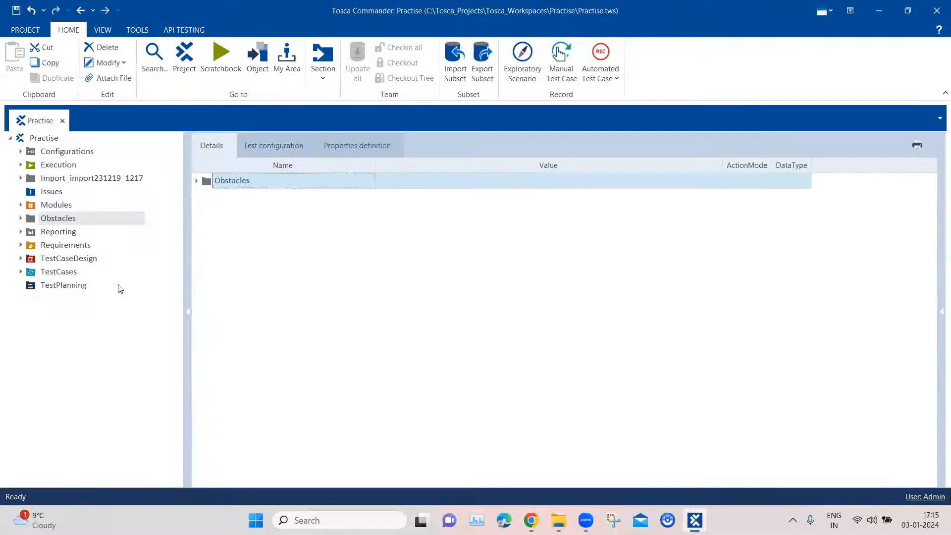
{"action": "mouse_move", "coordinate": [48, 175]}
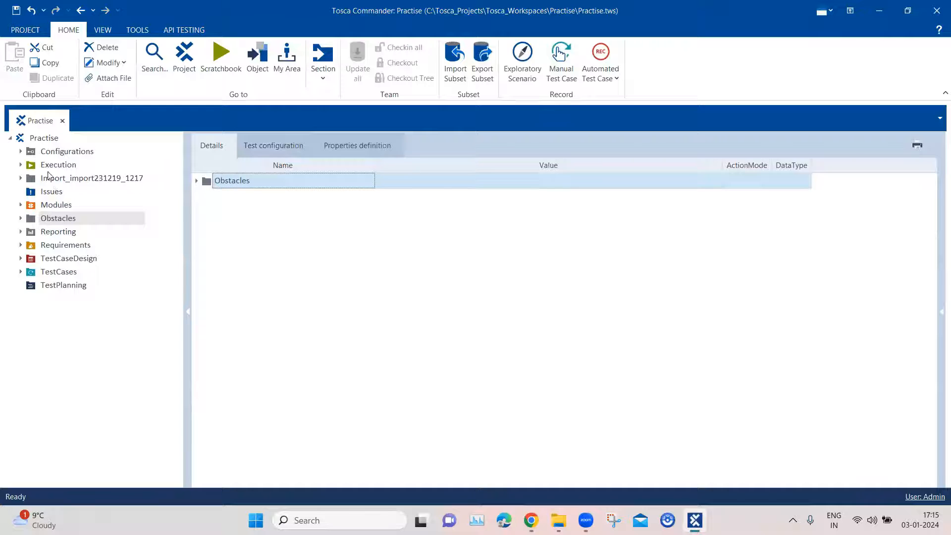
{"action": "left_click", "coordinate": [56, 205]}
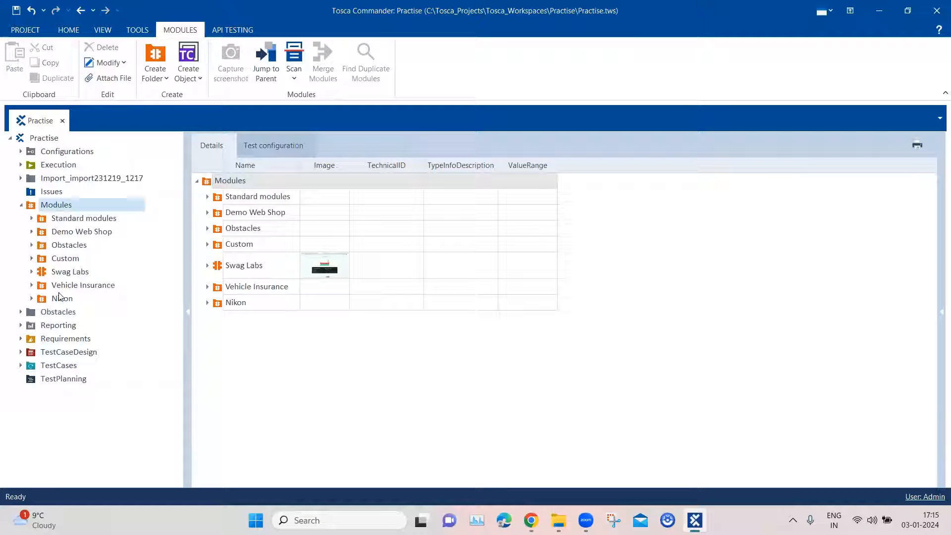
{"action": "left_click", "coordinate": [69, 244]}
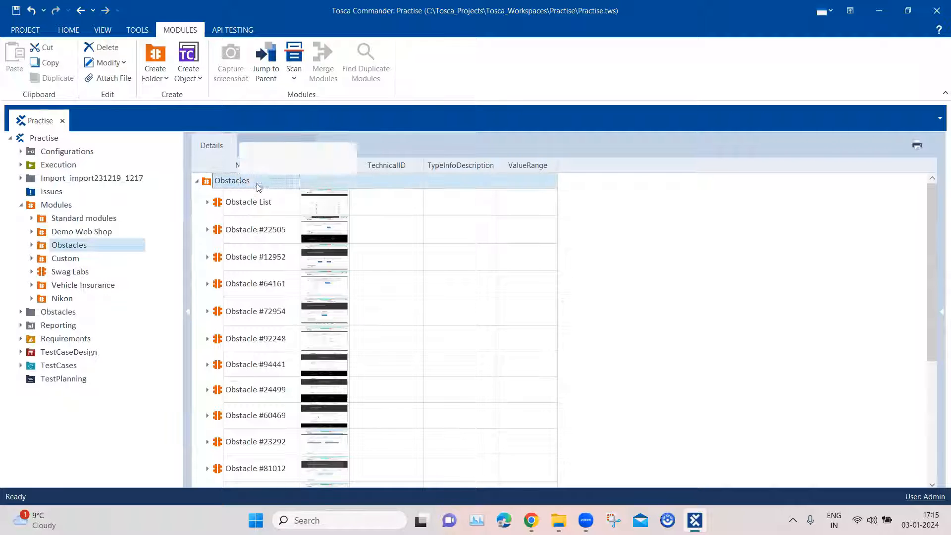
Step: Scan the Tricentis Obstacle Course browser window with XScan from the Obstacles folder
{"action": "right_click", "coordinate": [232, 180]}
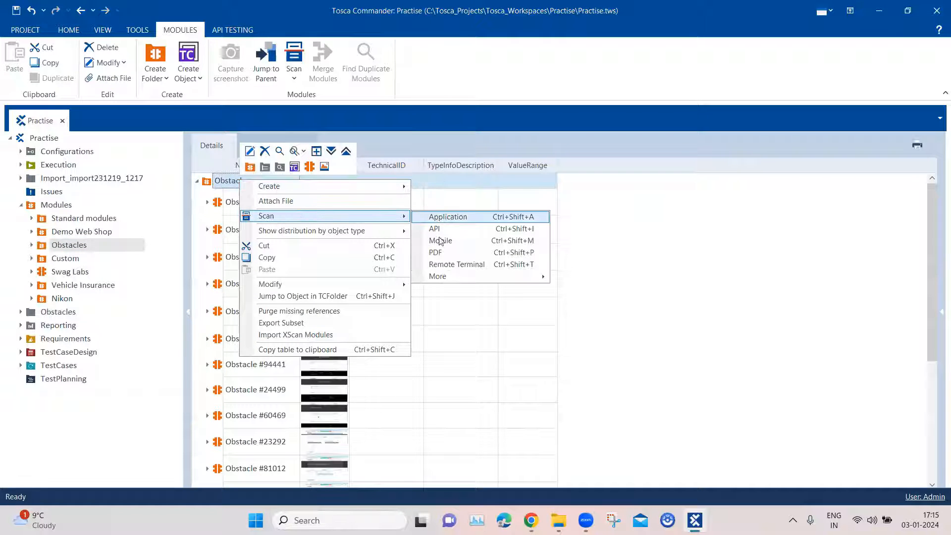
{"action": "left_click", "coordinate": [448, 216]}
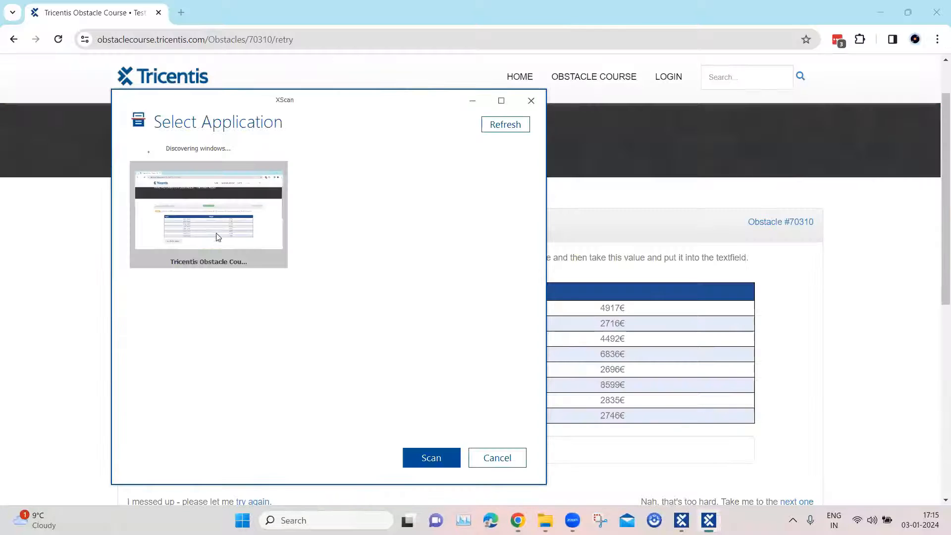
{"action": "left_click", "coordinate": [430, 457]}
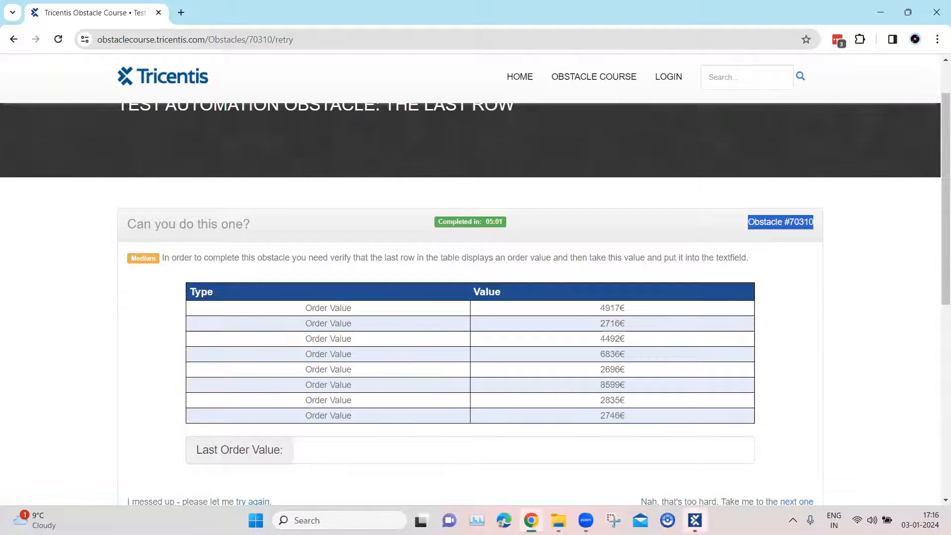
Step: Finish the scan and add a new test case named Obstacle #70310
{"action": "left_click", "coordinate": [695, 519]}
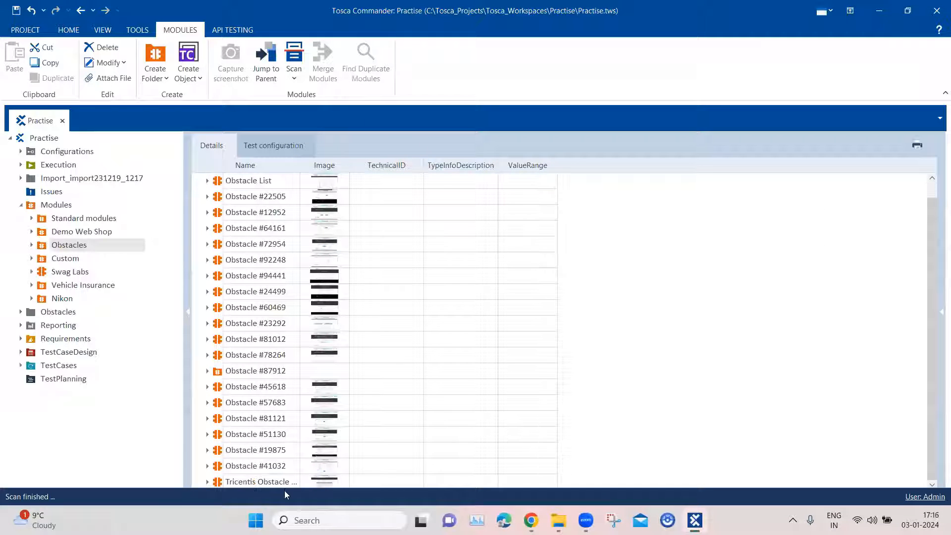
{"action": "left_click", "coordinate": [261, 482]}
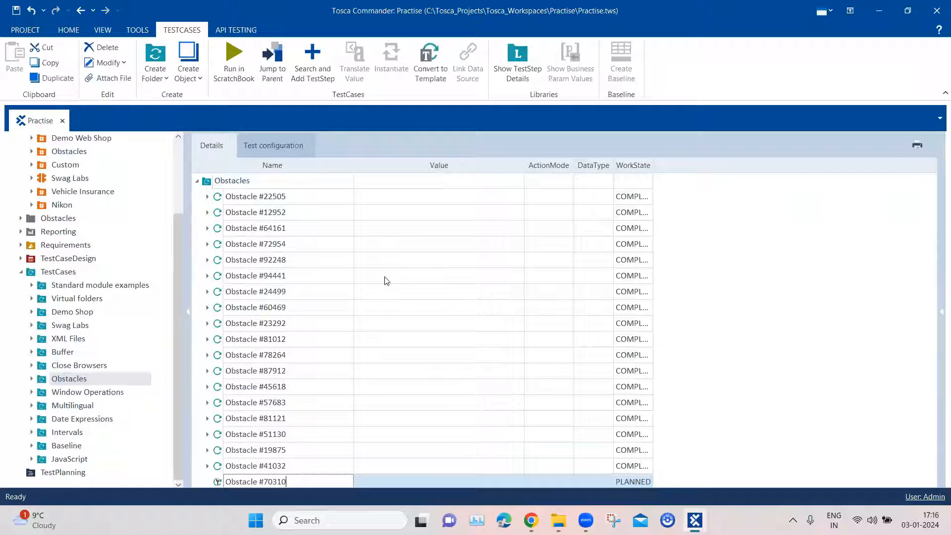
Step: Add the Obstacle #70310 module as a step with orderTable and ordervalue
{"action": "left_click", "coordinate": [254, 481]}
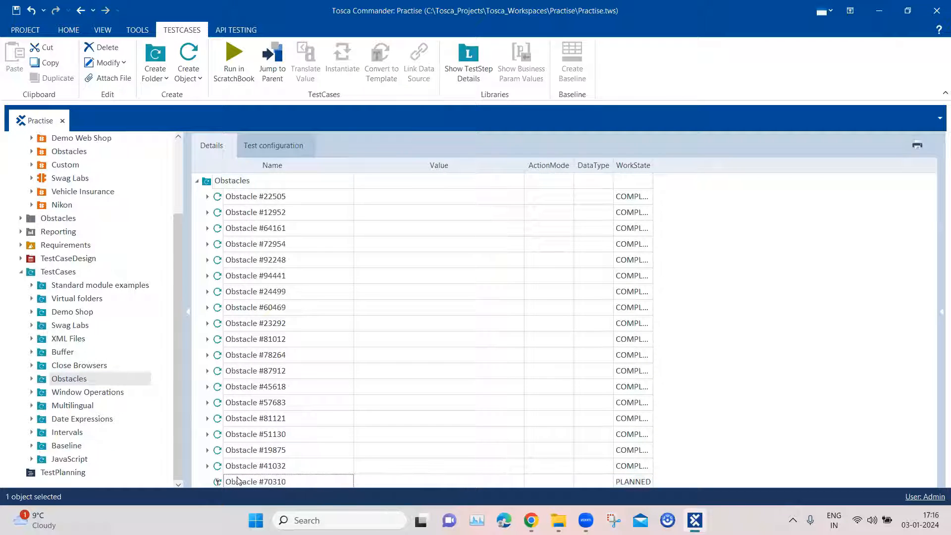
{"action": "mouse_move", "coordinate": [34, 380]}
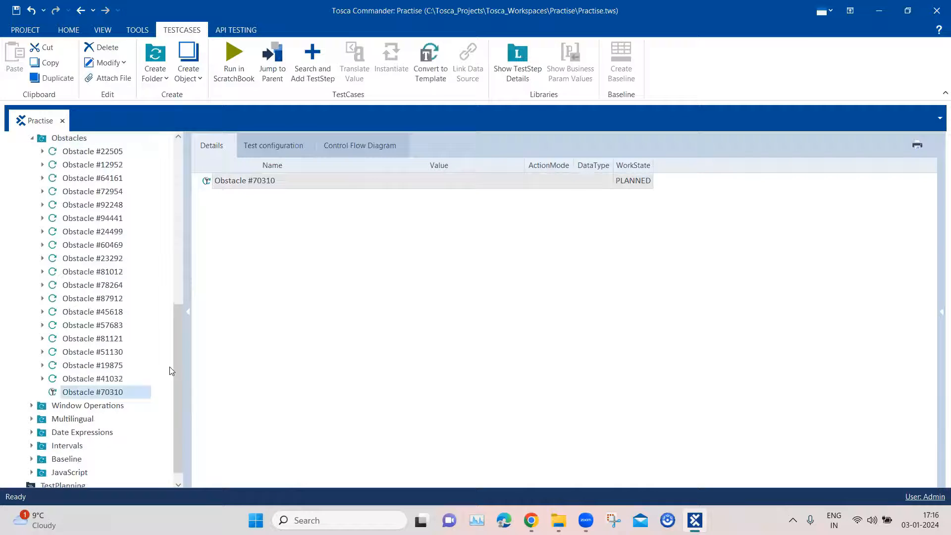
{"action": "scroll", "scroll_direction": "up", "scroll_amount": 3}
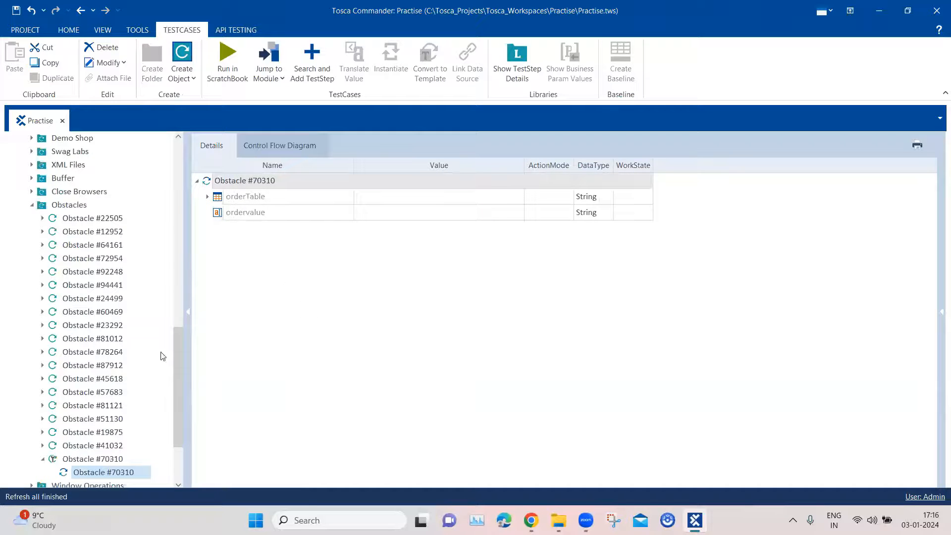
{"action": "left_click", "coordinate": [93, 458]}
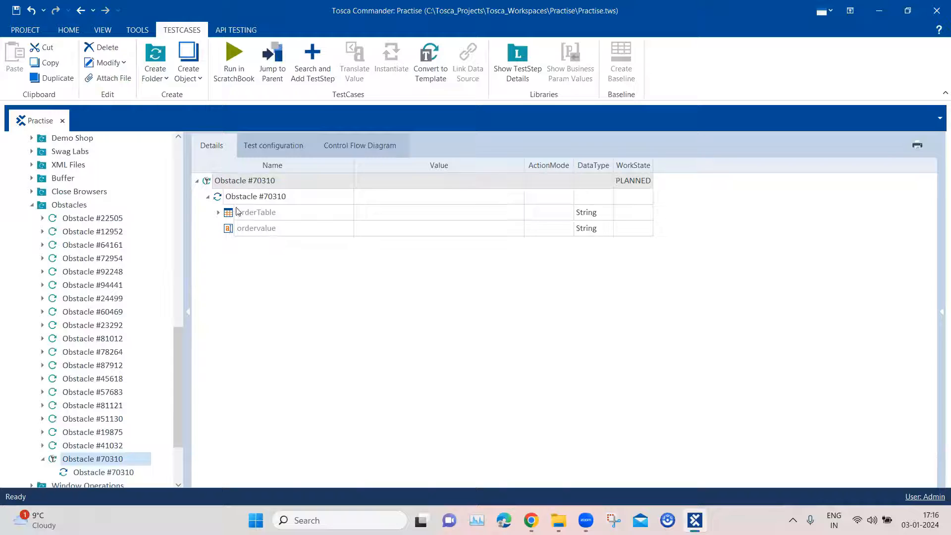
Step: Expand orderTable and set its Row entry to $last
{"action": "left_click", "coordinate": [219, 211]}
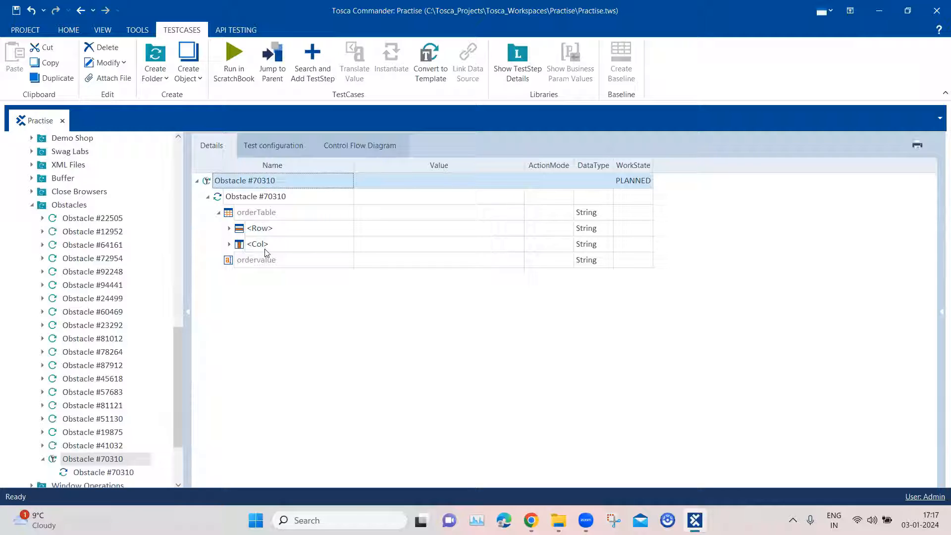
{"action": "mouse_move", "coordinate": [297, 229]}
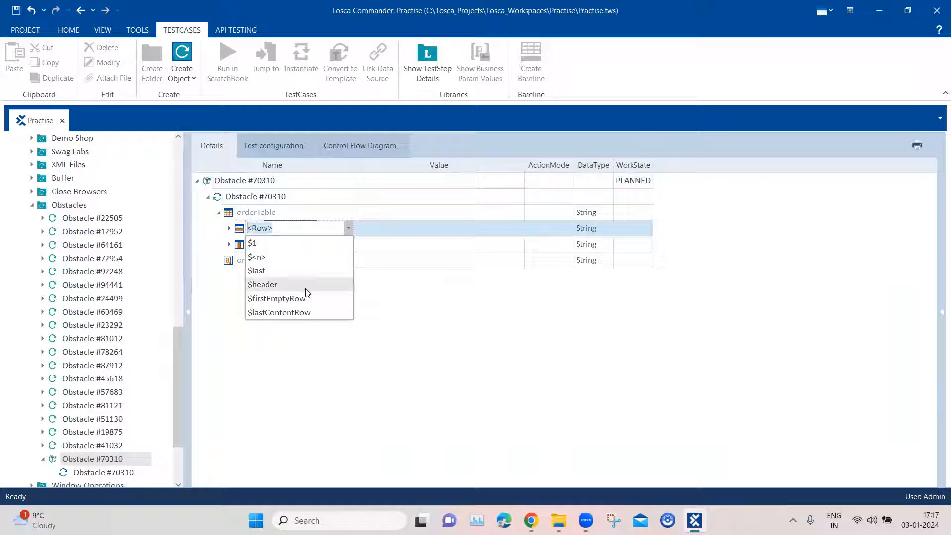
{"action": "mouse_move", "coordinate": [267, 271]}
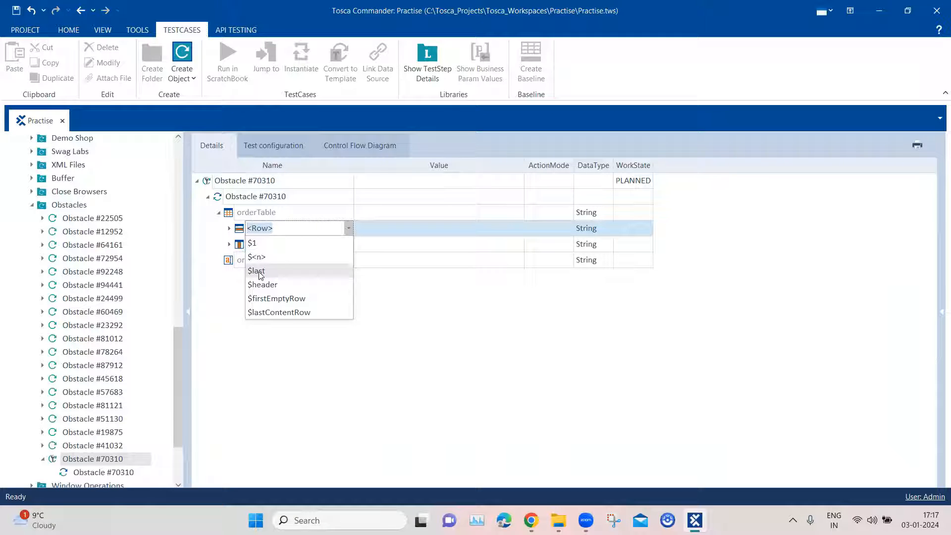
{"action": "left_click", "coordinate": [256, 271]}
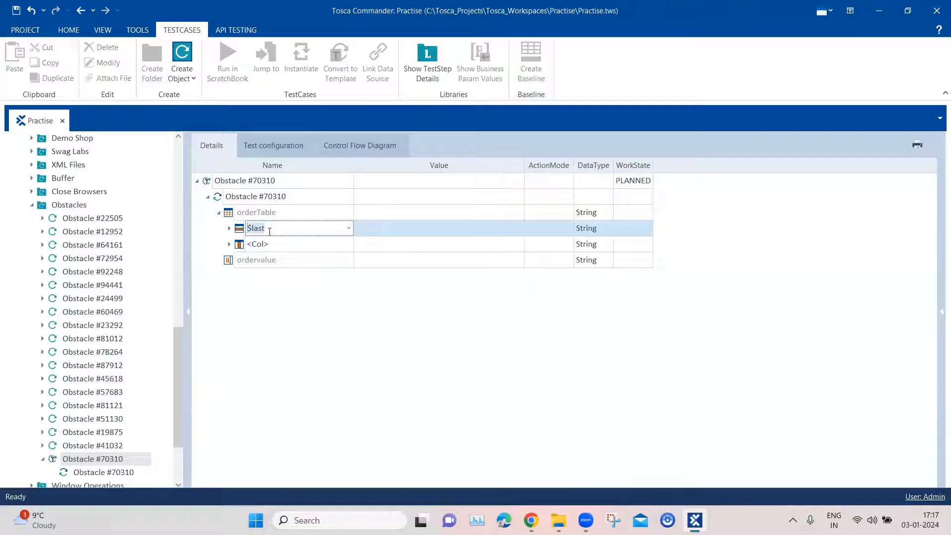
{"action": "mouse_move", "coordinate": [417, 229]}
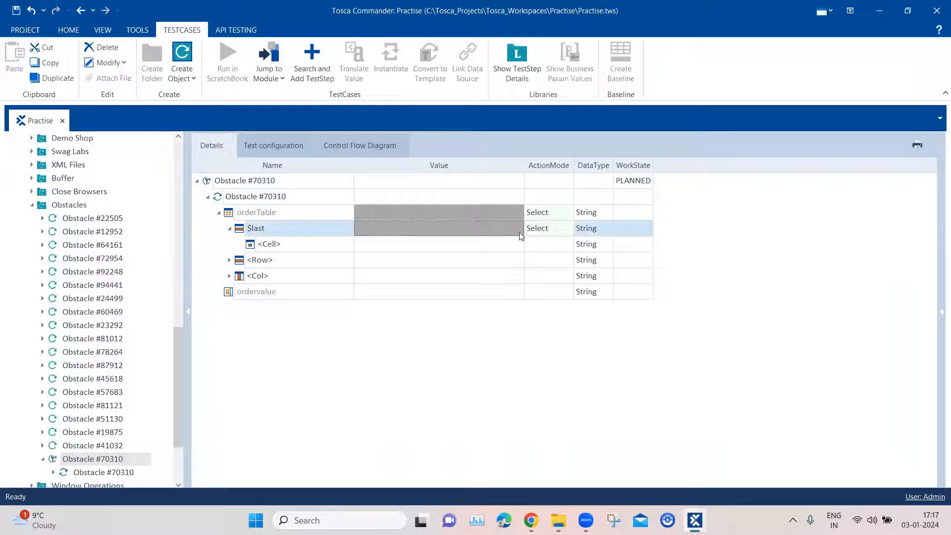
{"action": "mouse_move", "coordinate": [548, 237]}
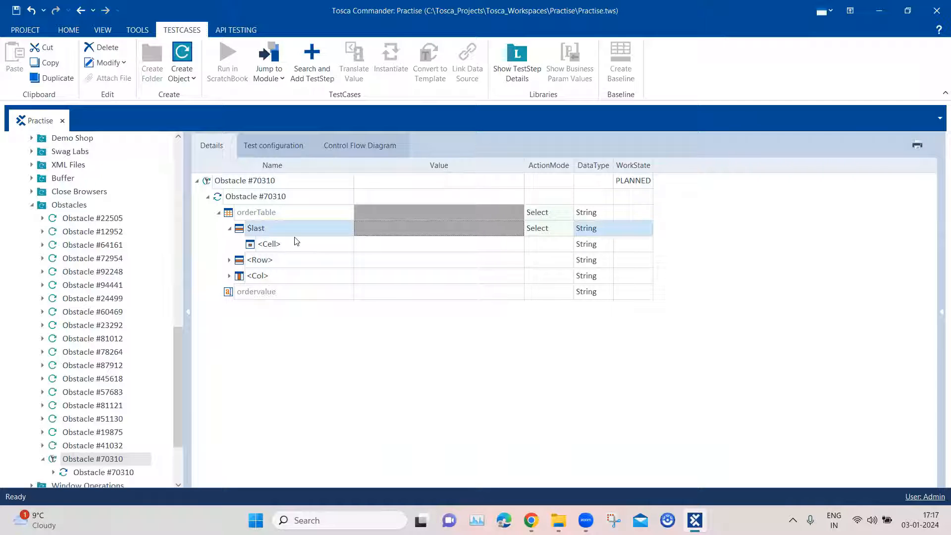
Step: Add a Value cell, set to Verify, under the $last row
{"action": "left_click", "coordinate": [269, 244]}
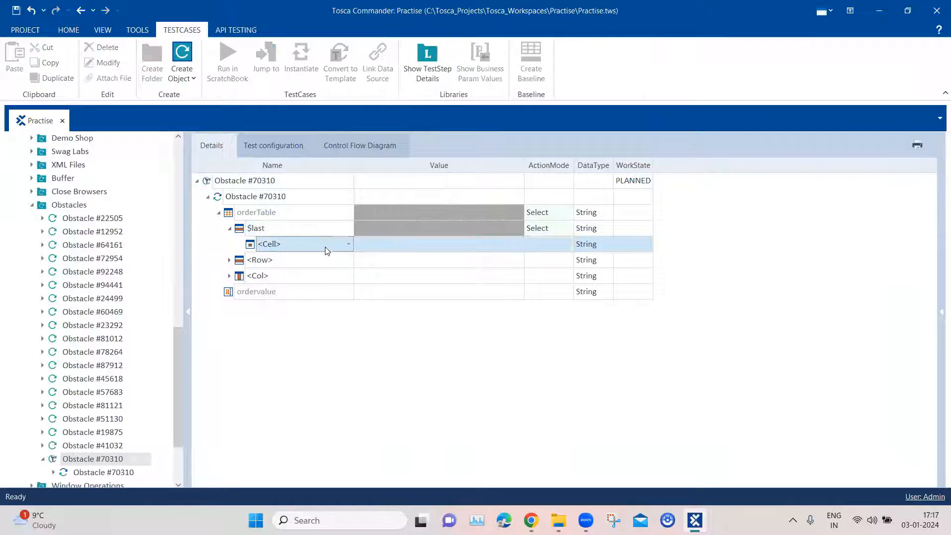
{"action": "left_click", "coordinate": [348, 244]}
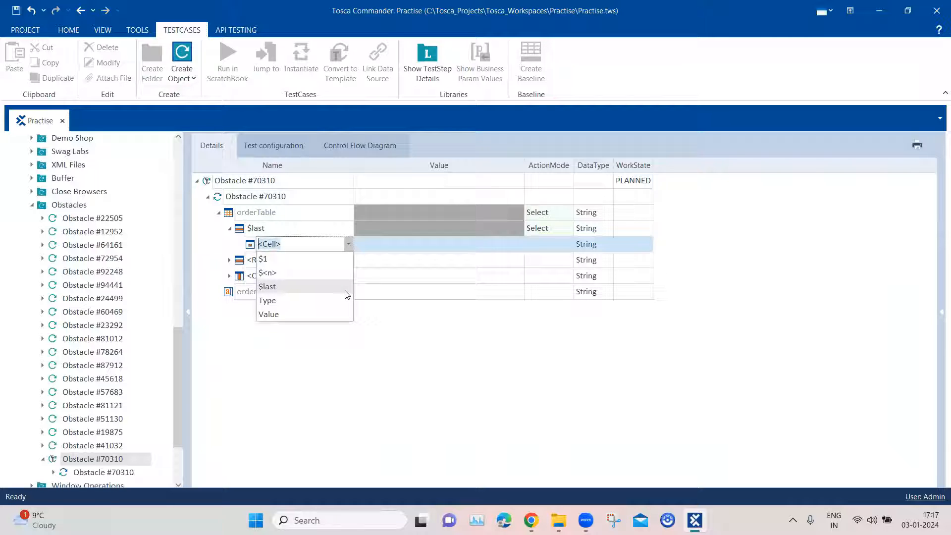
{"action": "mouse_move", "coordinate": [268, 314]}
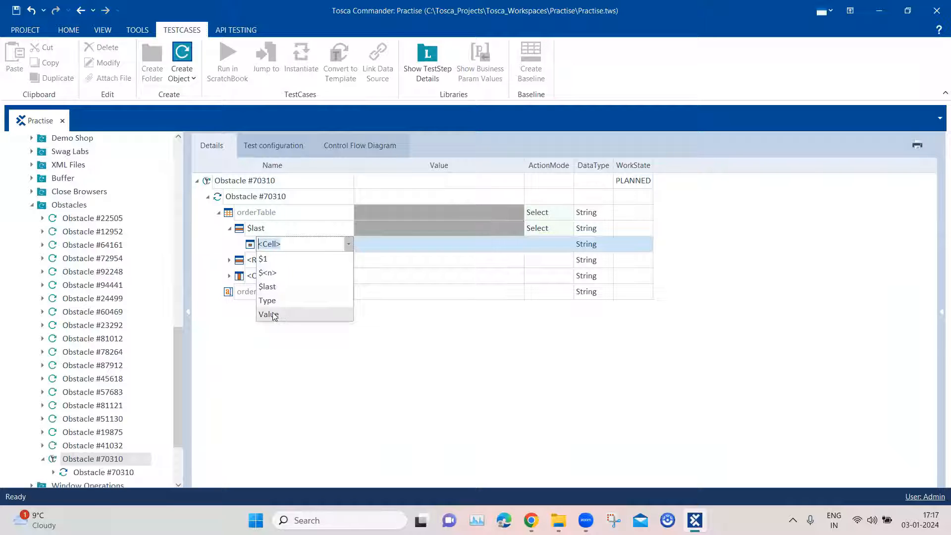
{"action": "mouse_move", "coordinate": [280, 319]}
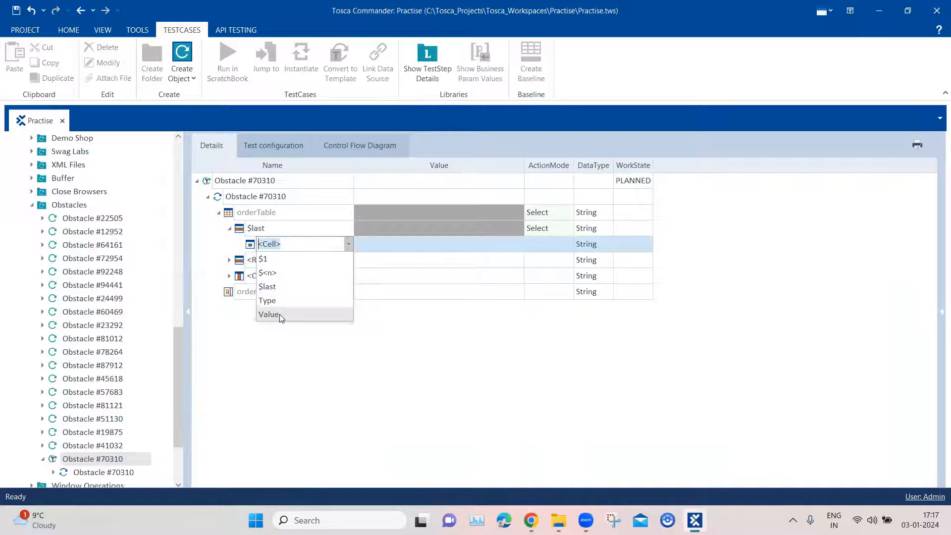
{"action": "left_click", "coordinate": [269, 314]}
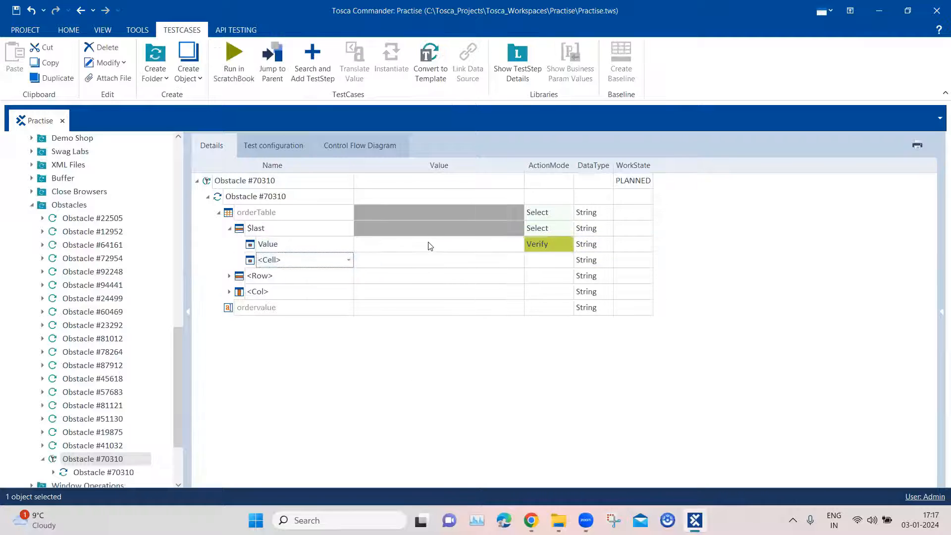
{"action": "left_click", "coordinate": [530, 524]}
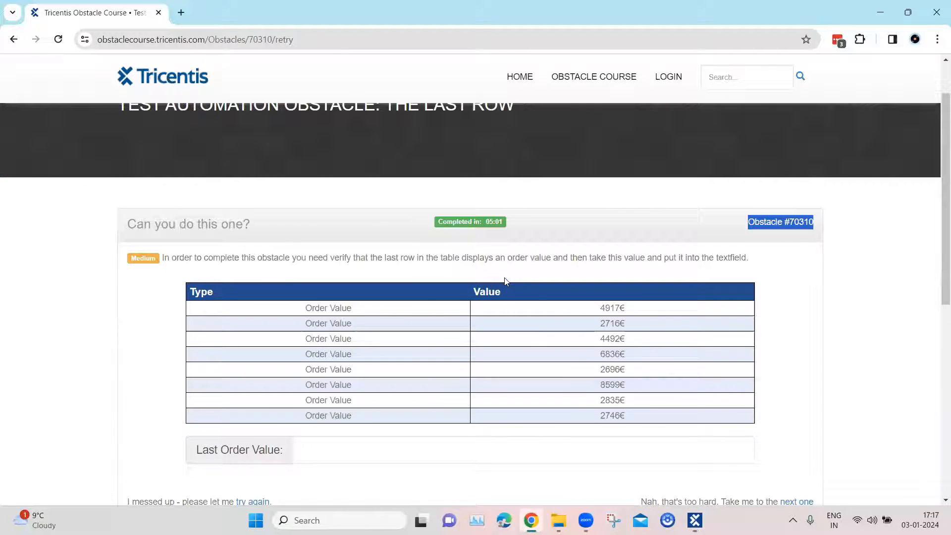
{"action": "mouse_move", "coordinate": [379, 416]}
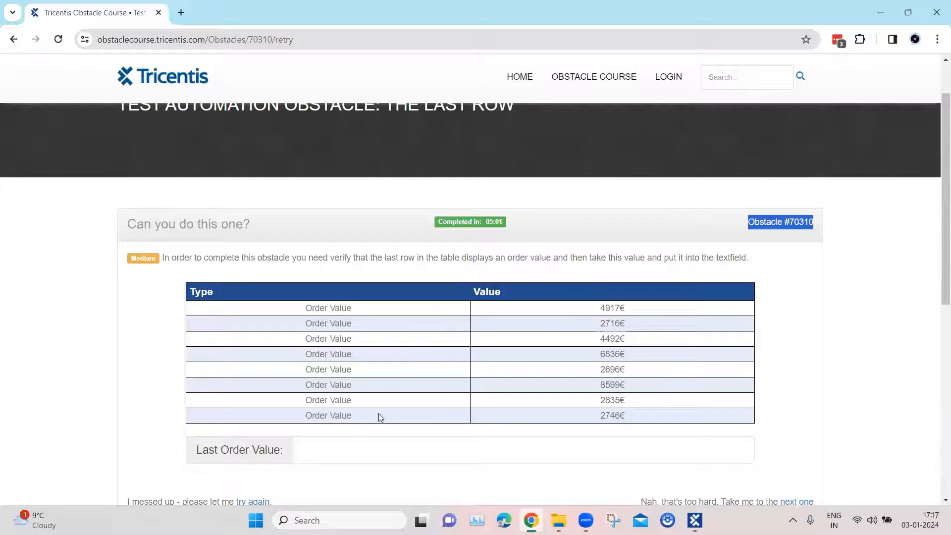
{"action": "mouse_move", "coordinate": [510, 325]}
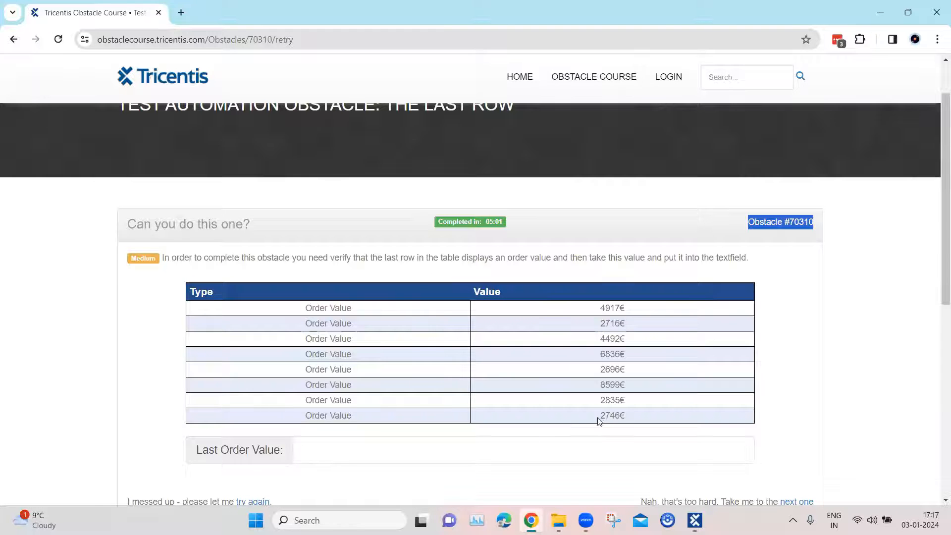
Step: Check the last row's 2746€ value on the obstacle page, then return to Tosca
{"action": "double_click", "coordinate": [612, 415]}
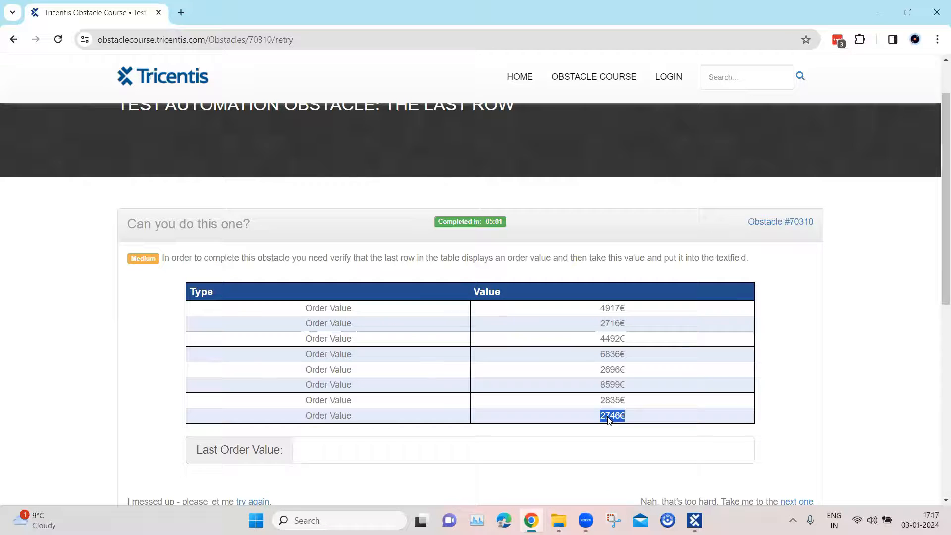
{"action": "left_click", "coordinate": [694, 519]}
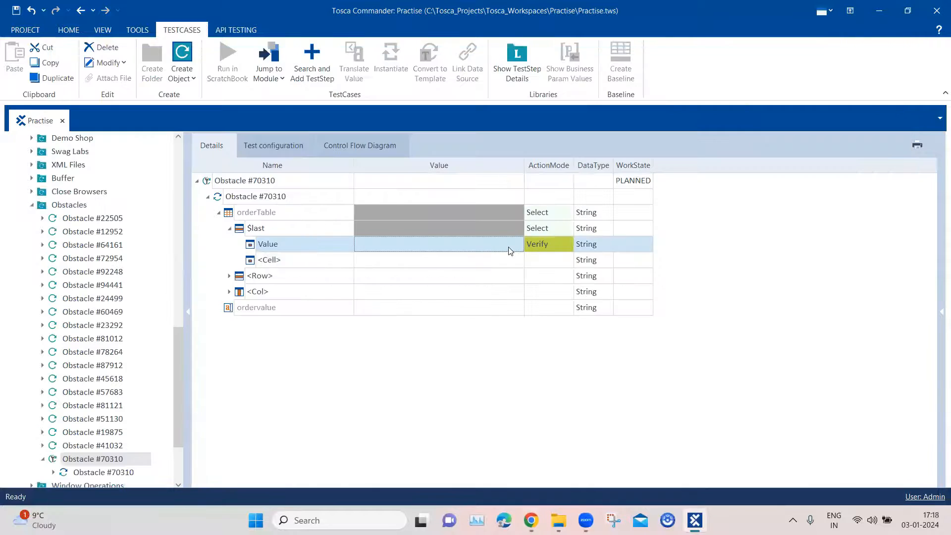
Step: Switch the $last Value cell's action mode to Buffer, storing it as B_Val
{"action": "left_click", "coordinate": [548, 244]}
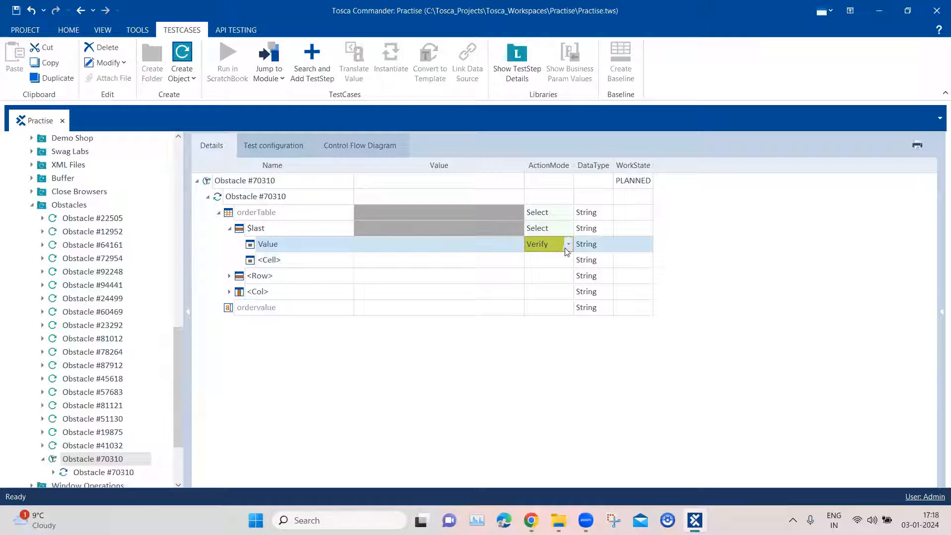
{"action": "left_click", "coordinate": [568, 244]}
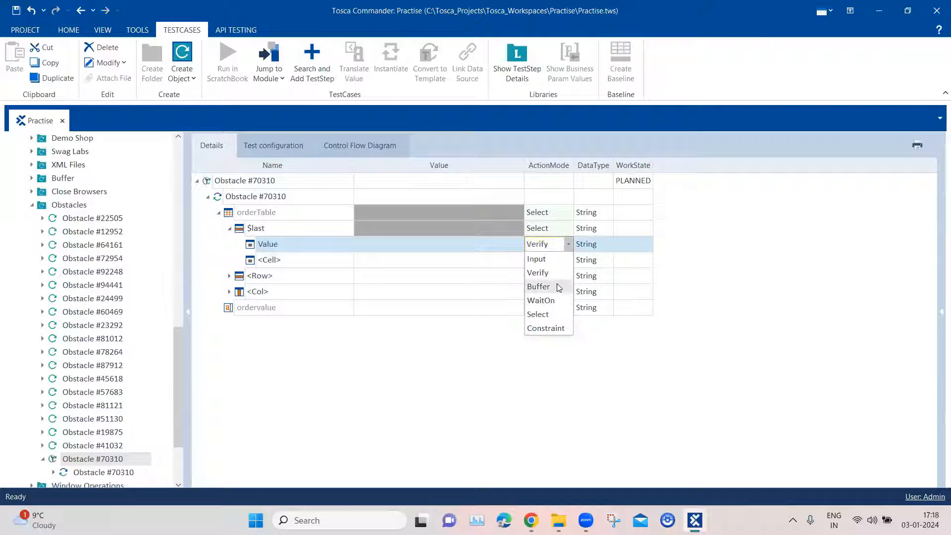
{"action": "left_click", "coordinate": [539, 286]}
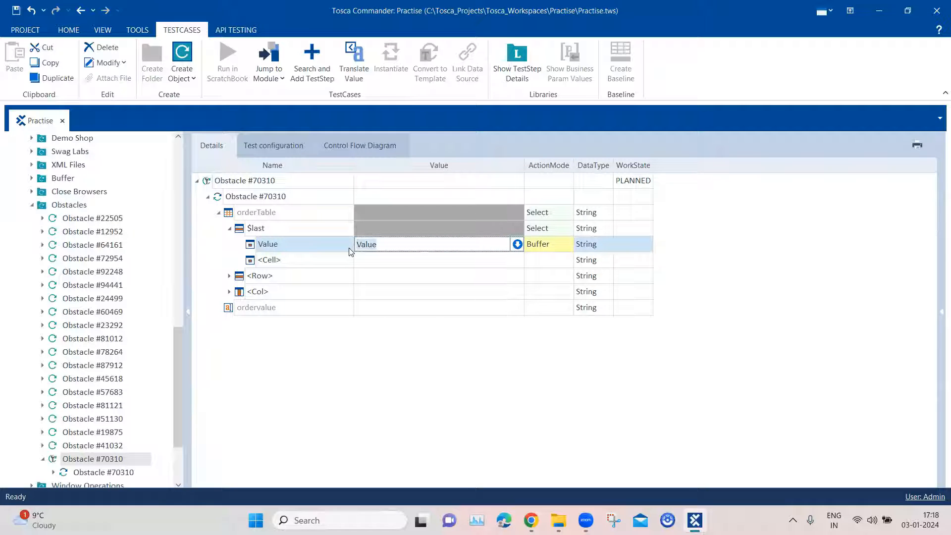
{"action": "type", "text": "B_"}
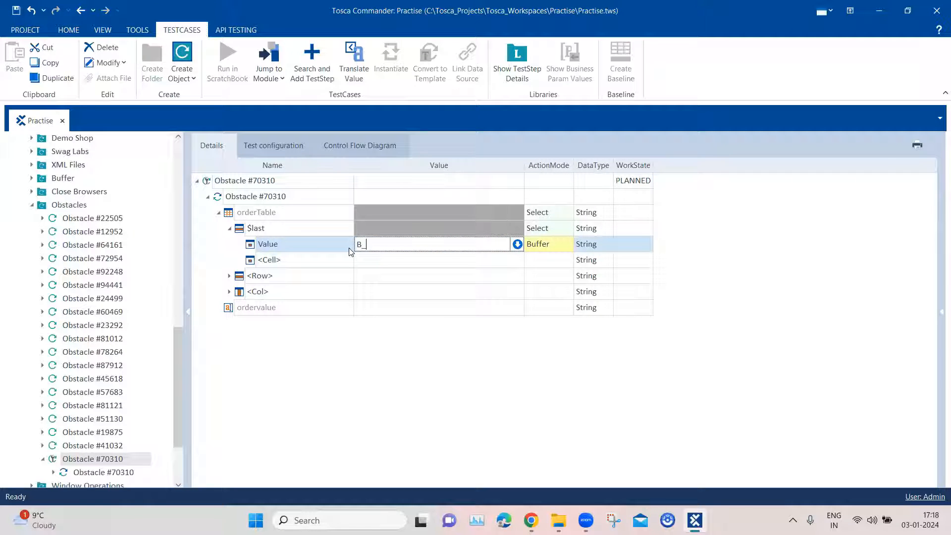
{"action": "type", "text": "Val"}
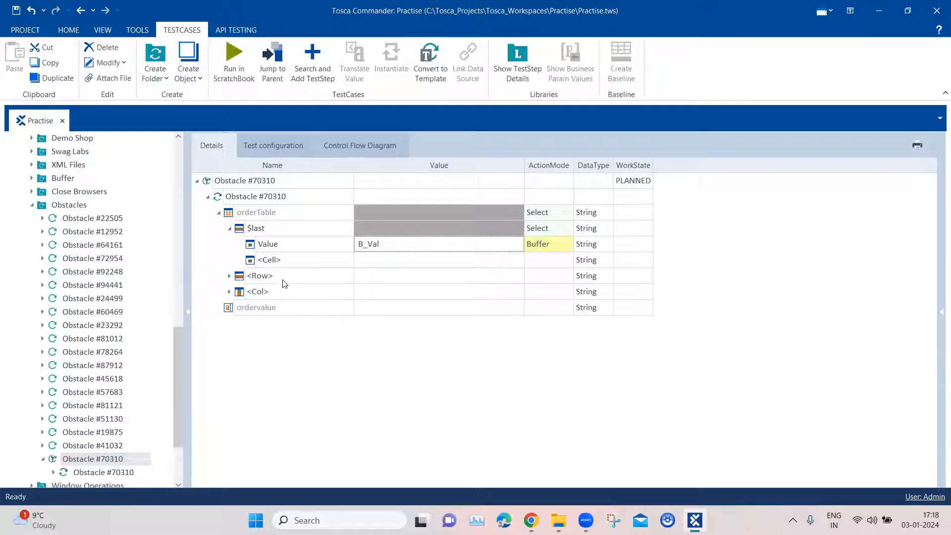
{"action": "mouse_move", "coordinate": [262, 311]}
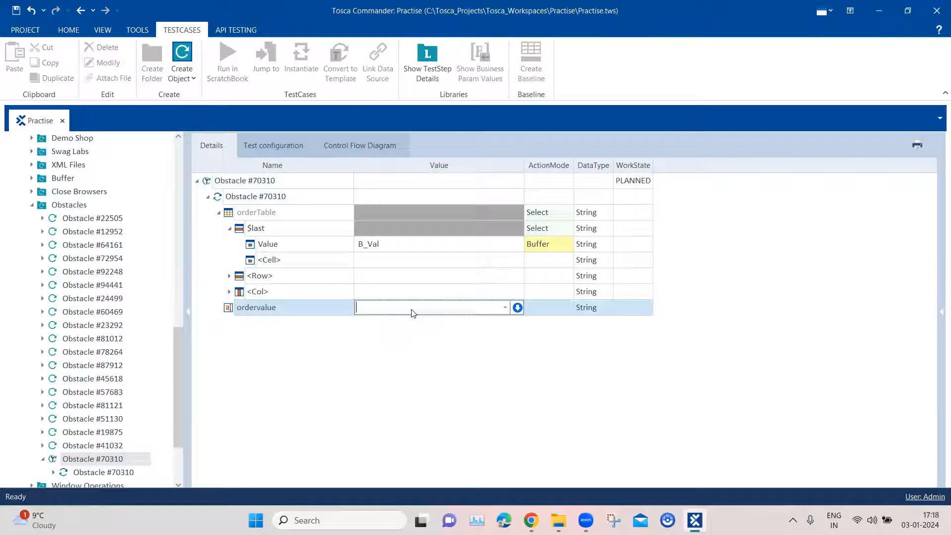
Step: Enter {B[B_Val]} as the ordervalue step's input value
{"action": "type", "text": "{Click}"}
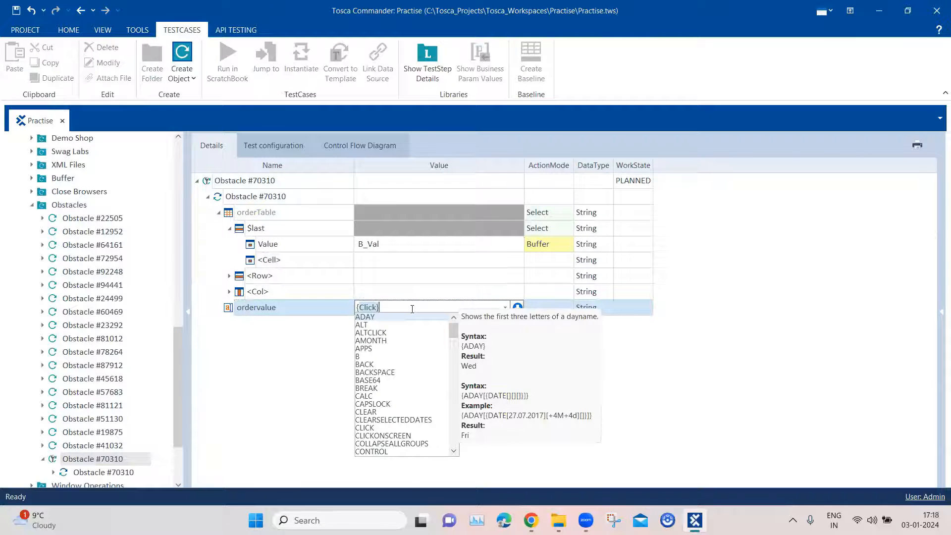
{"action": "type", "text": "{B["}
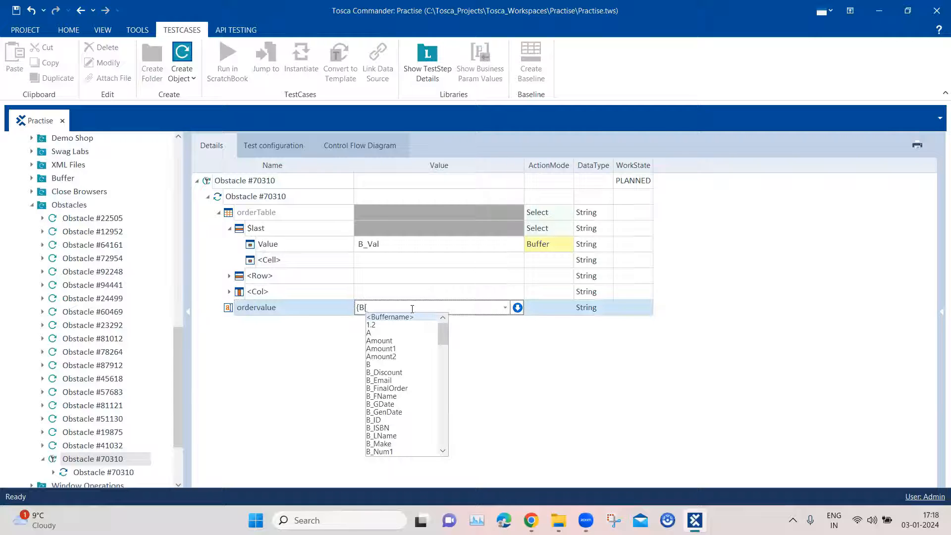
{"action": "type", "text": "B_Val"}
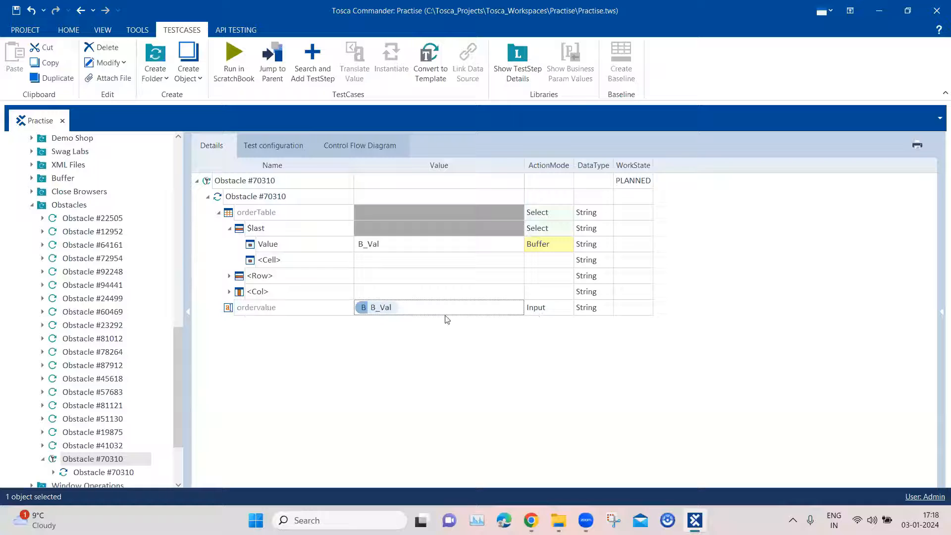
{"action": "mouse_move", "coordinate": [478, 408]}
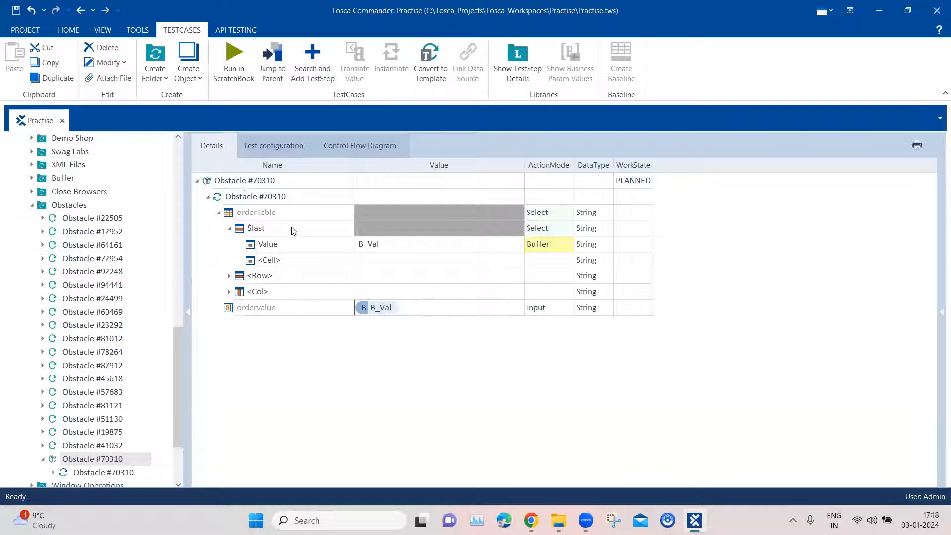
{"action": "mouse_move", "coordinate": [314, 220]}
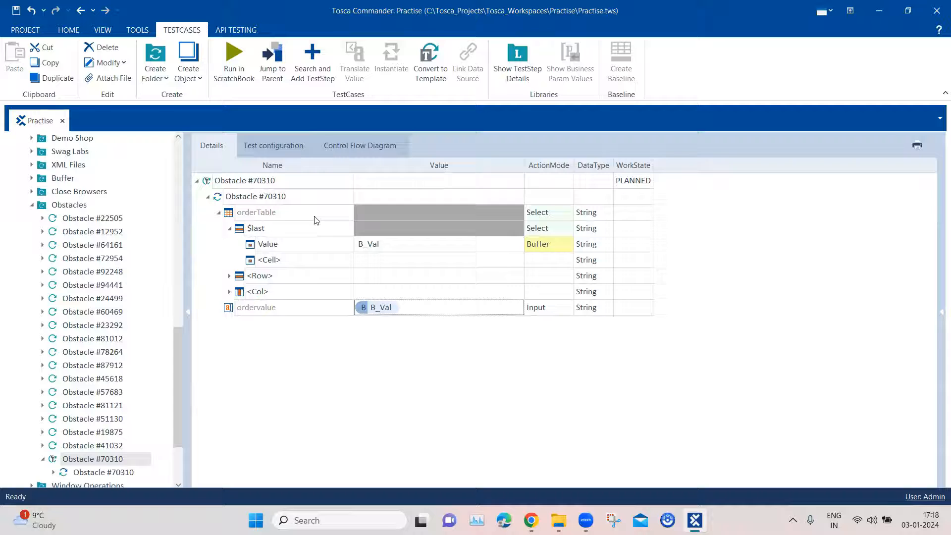
{"action": "mouse_move", "coordinate": [267, 185]}
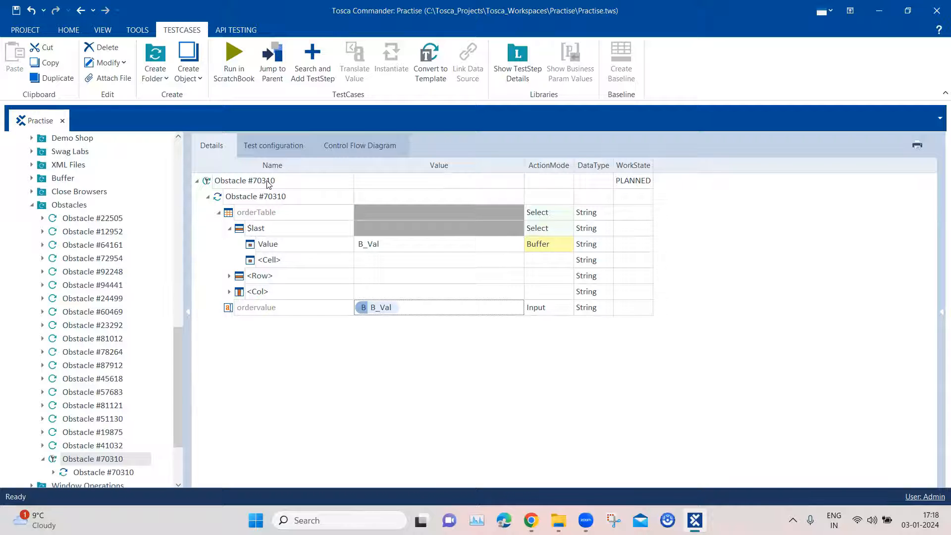
Step: Set the Obstacle #70310 test case's WorkState to COMPLETED
{"action": "left_click", "coordinate": [646, 180]}
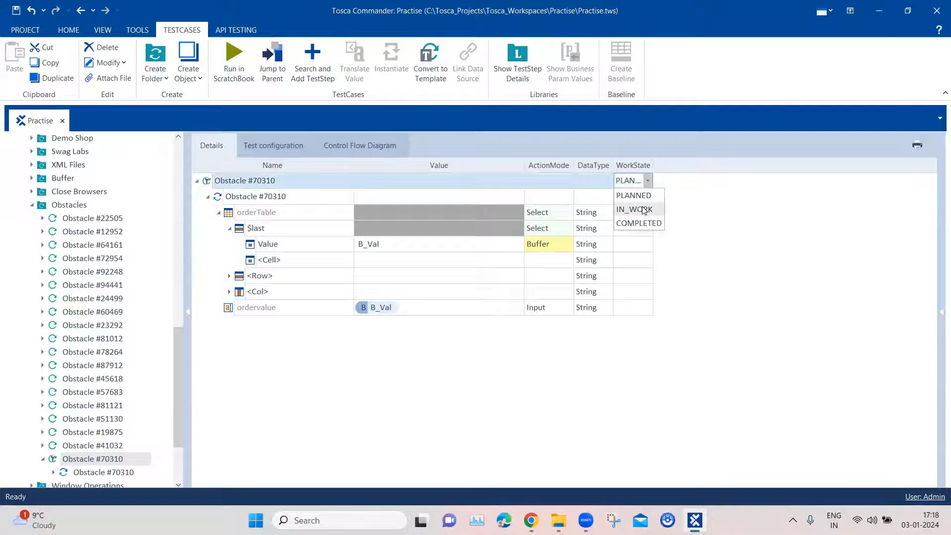
{"action": "left_click", "coordinate": [638, 222]}
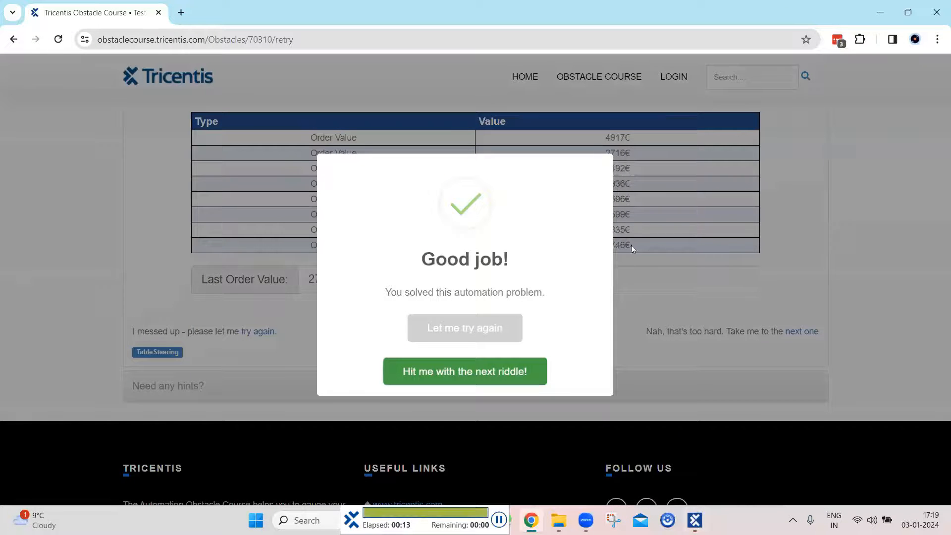
Step: Close the Good job popup, return to Tosca, close ScratchBook and select the $last row step
{"action": "left_click", "coordinate": [465, 371]}
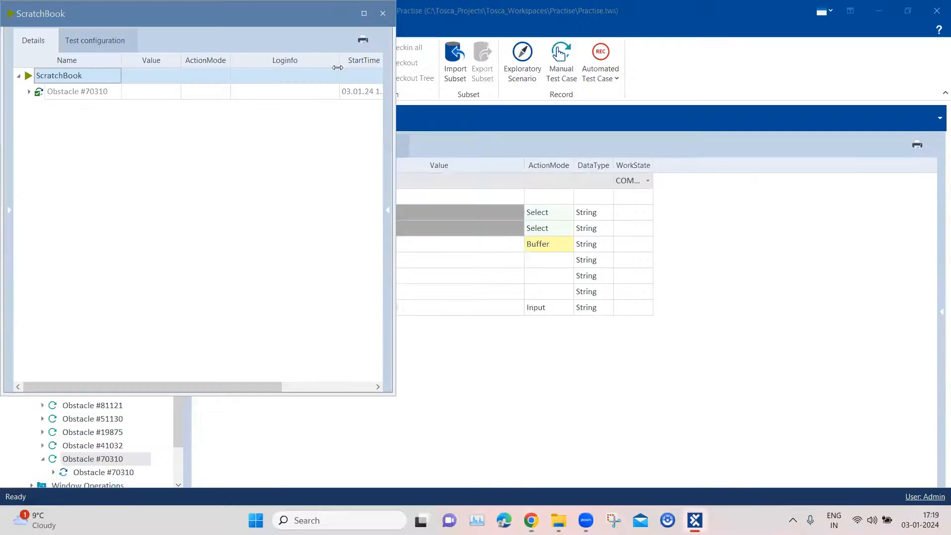
{"action": "left_click", "coordinate": [382, 13]}
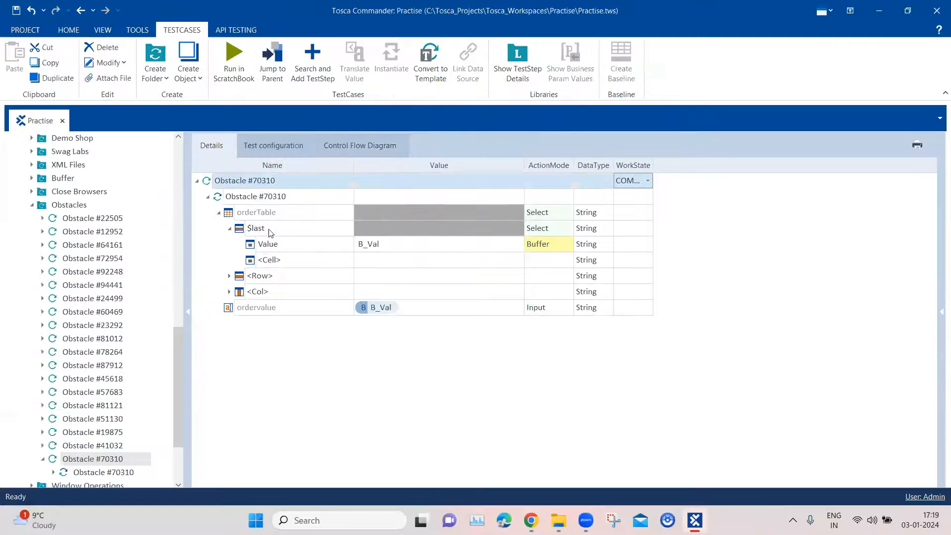
{"action": "left_click", "coordinate": [256, 228]}
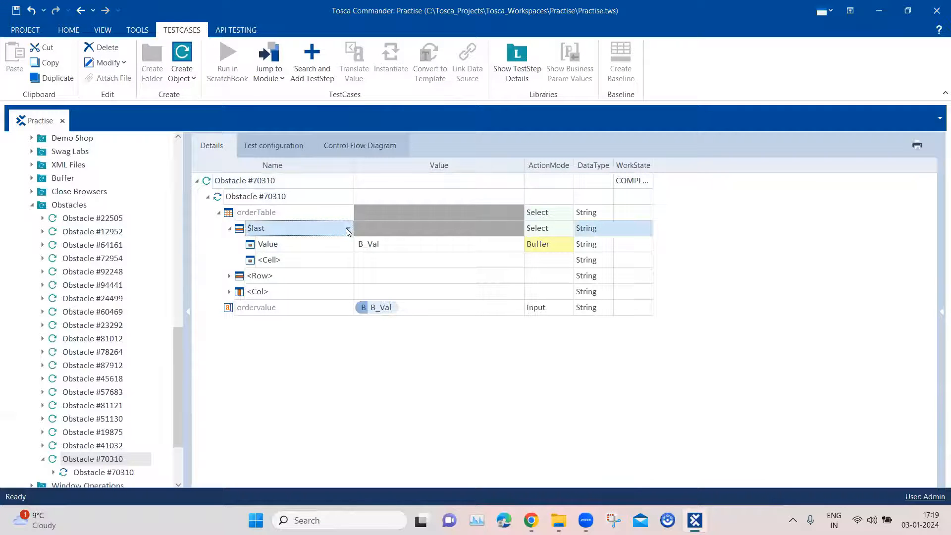
Step: Change the orderTable row selector from $last to $lastContentRow and right-click the test case to run it
{"action": "left_click", "coordinate": [348, 228]}
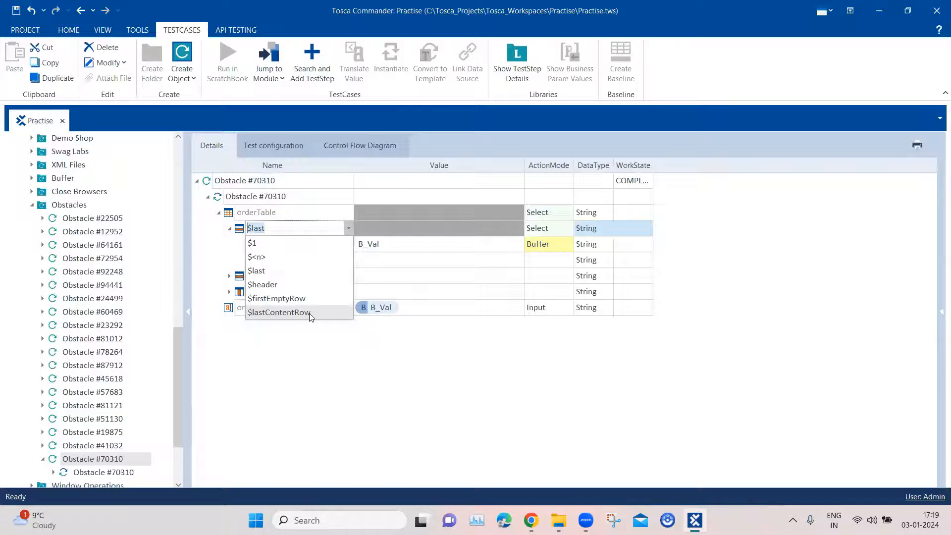
{"action": "left_click", "coordinate": [279, 312]}
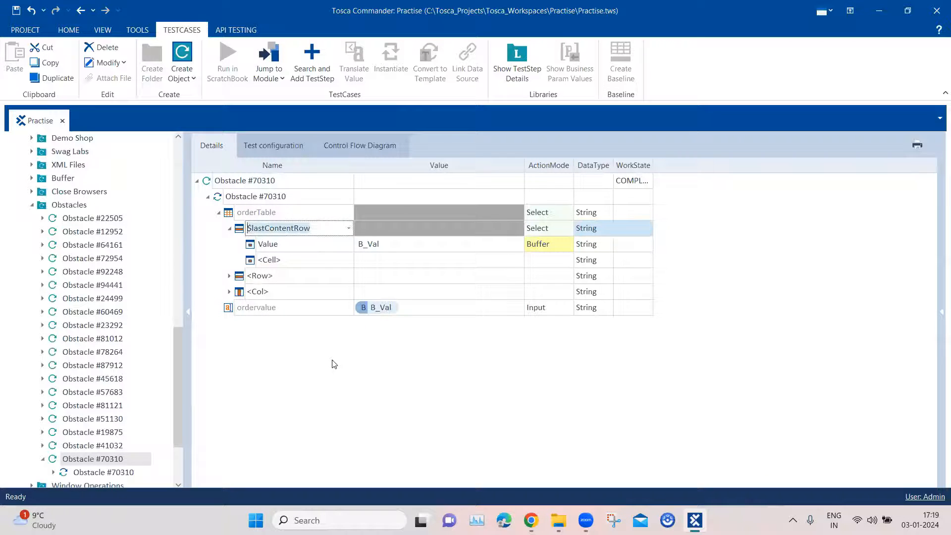
{"action": "left_click", "coordinate": [297, 228]}
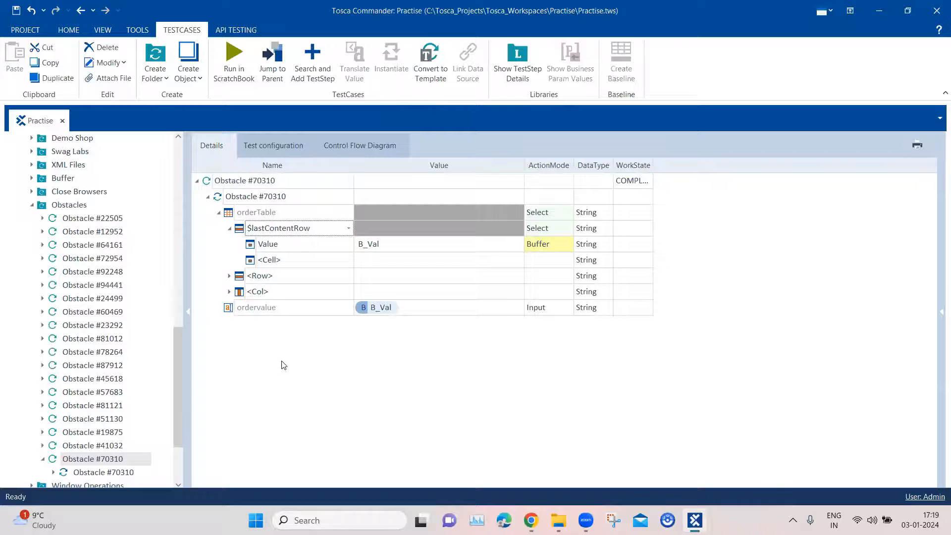
{"action": "right_click", "coordinate": [281, 364]}
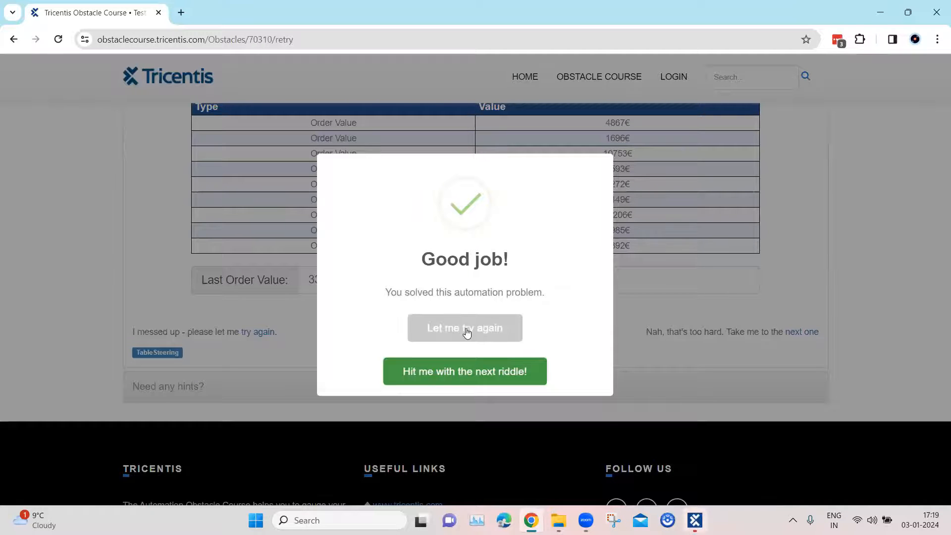
Step: Restart the obstacle via 'Let me try again', scroll the new table, and close ScratchBook
{"action": "left_click", "coordinate": [465, 327]}
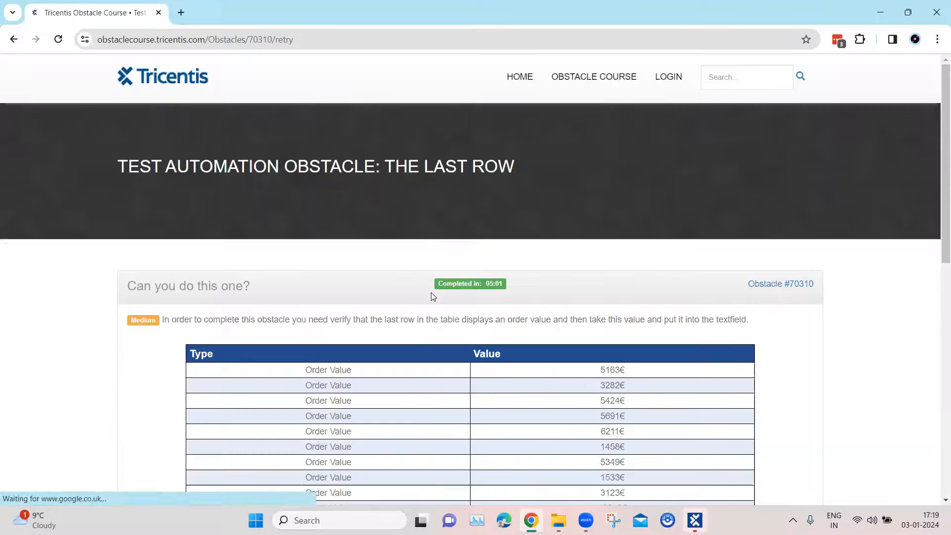
{"action": "scroll", "scroll_direction": "down", "scroll_amount": 3}
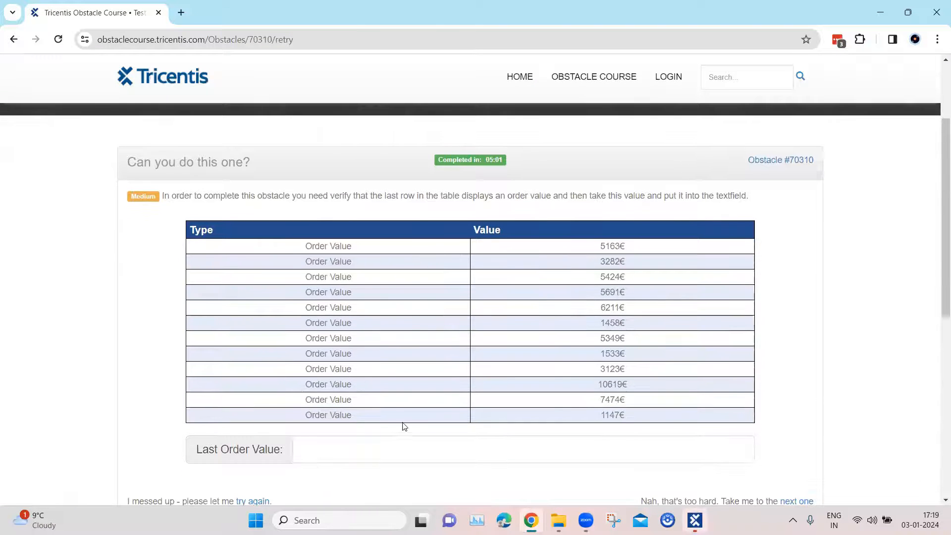
{"action": "mouse_move", "coordinate": [706, 492]}
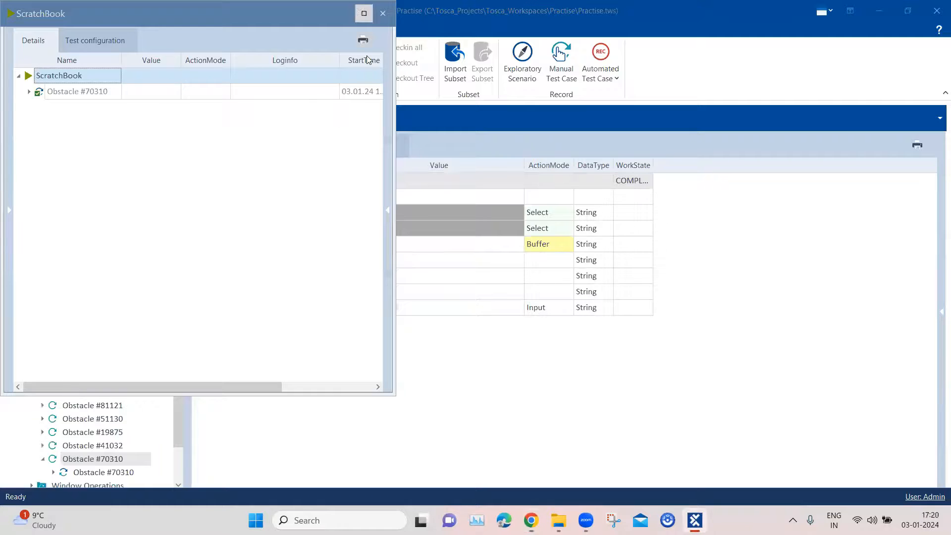
{"action": "left_click", "coordinate": [383, 14]}
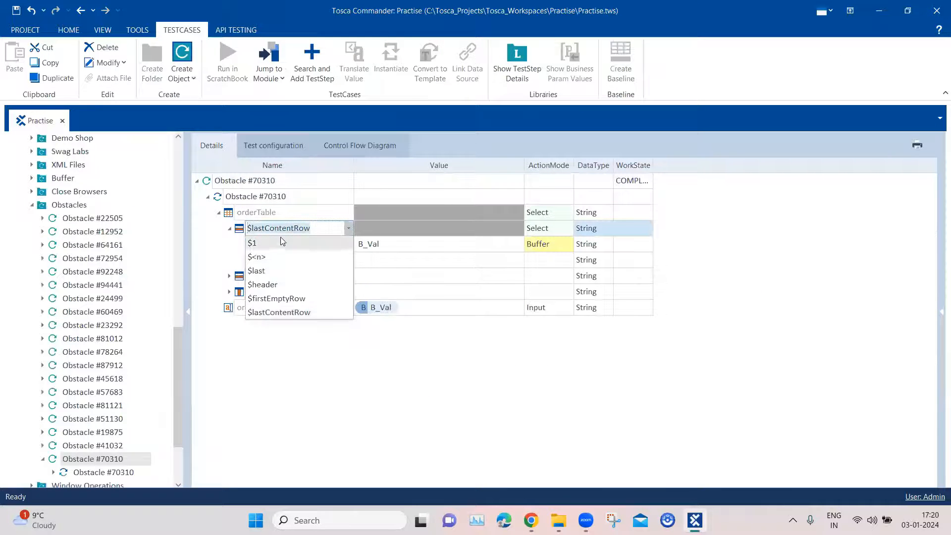
{"action": "mouse_move", "coordinate": [260, 246]}
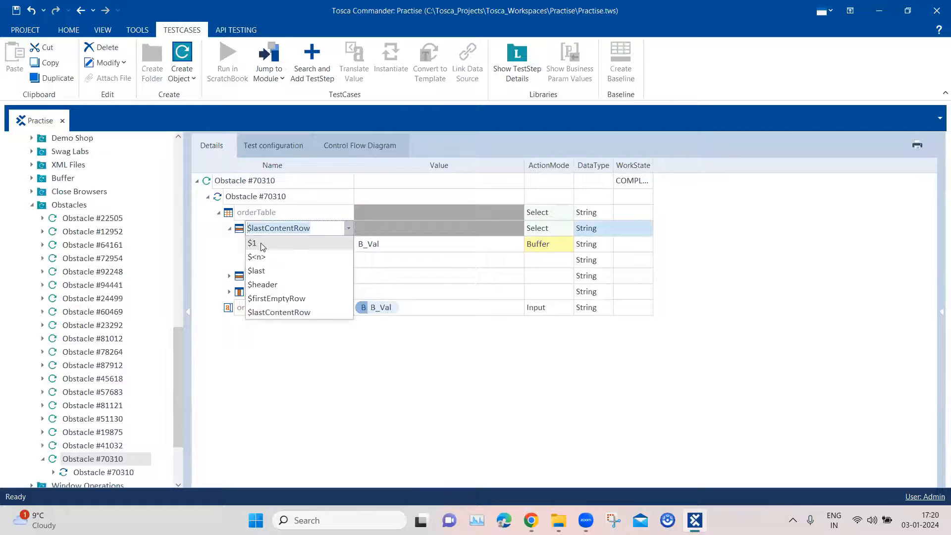
{"action": "mouse_move", "coordinate": [260, 256]}
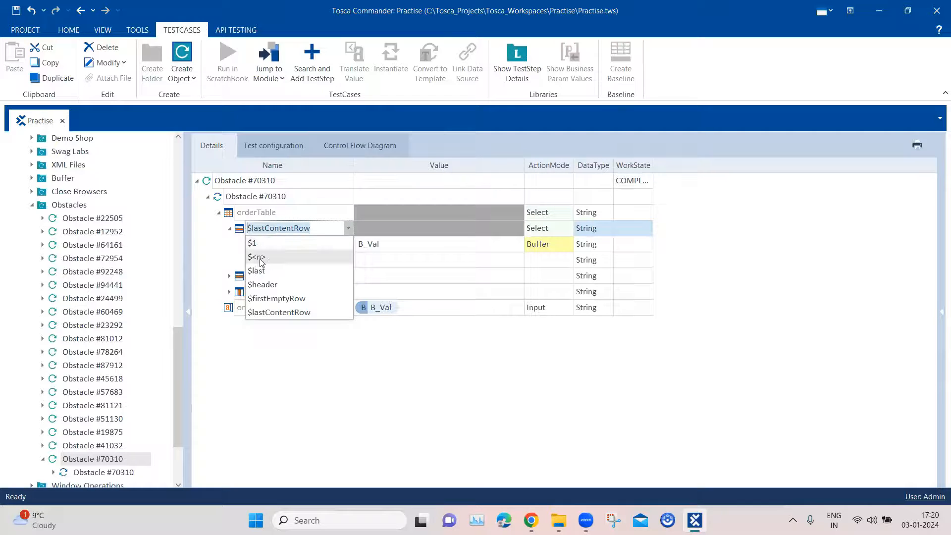
{"action": "mouse_move", "coordinate": [251, 260]}
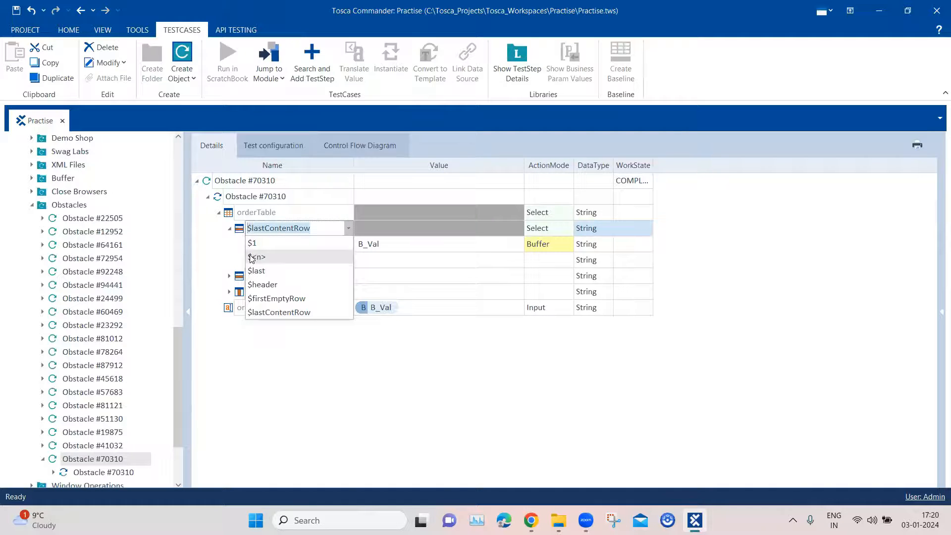
{"action": "mouse_move", "coordinate": [256, 271]}
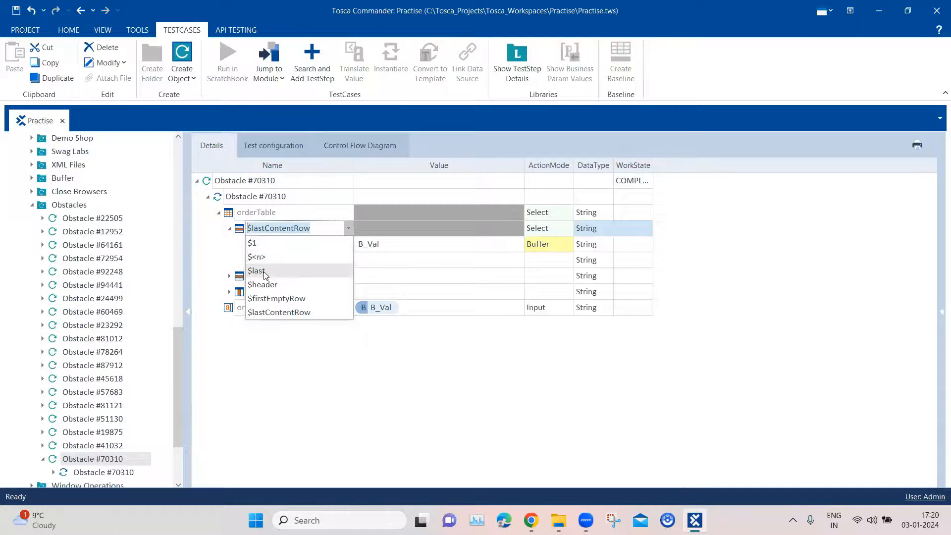
{"action": "mouse_move", "coordinate": [290, 278]}
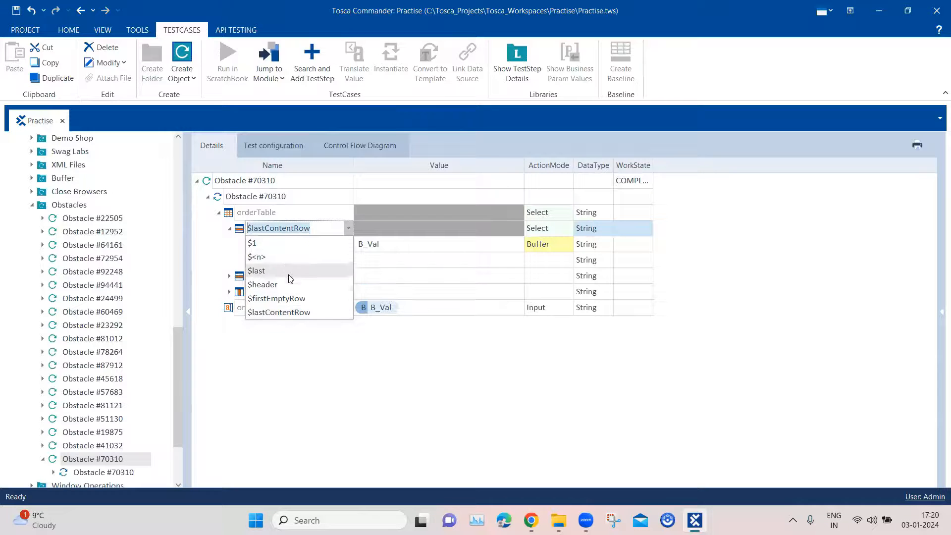
{"action": "mouse_move", "coordinate": [287, 278]}
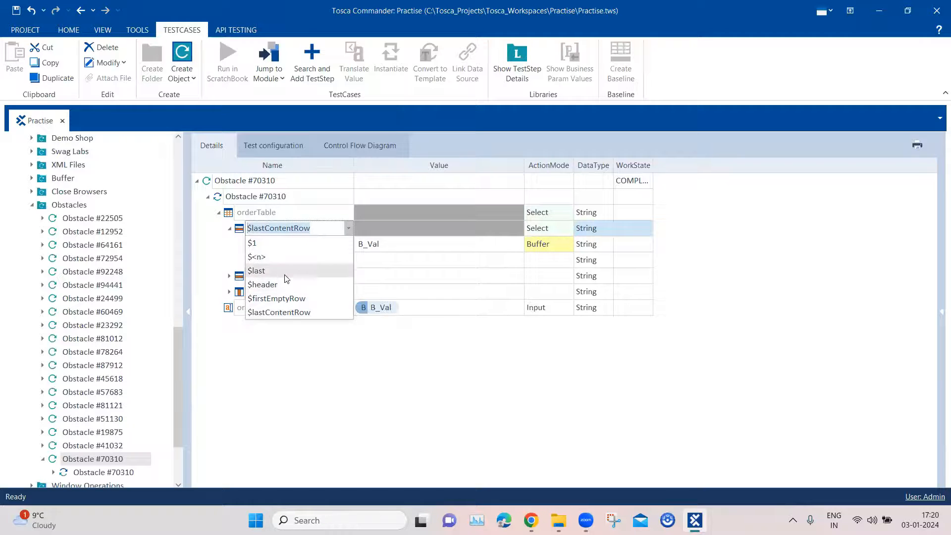
{"action": "mouse_move", "coordinate": [289, 271]}
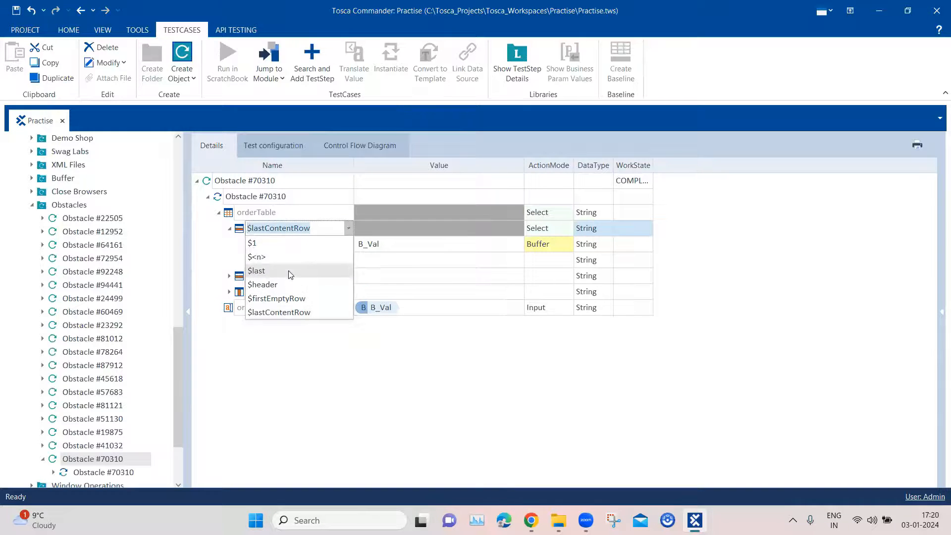
{"action": "mouse_move", "coordinate": [262, 289]}
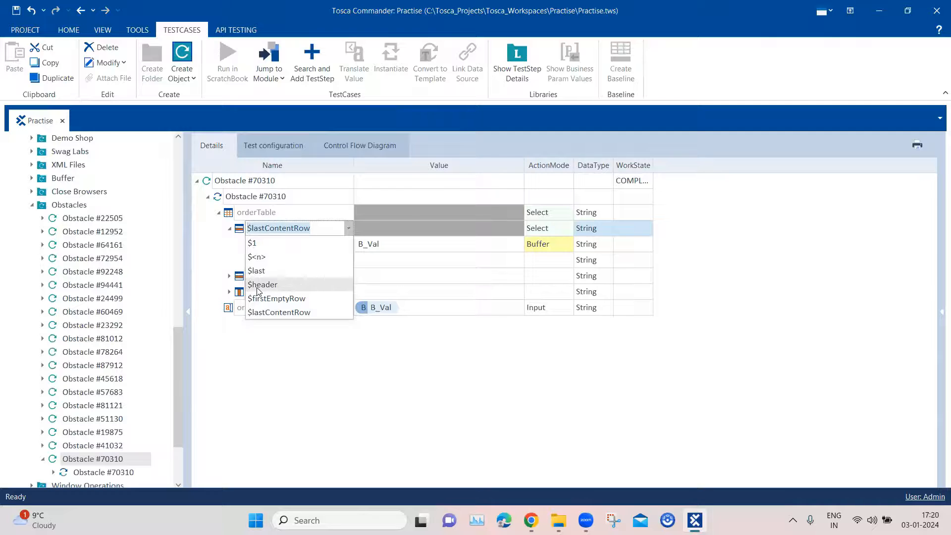
{"action": "mouse_move", "coordinate": [272, 290]}
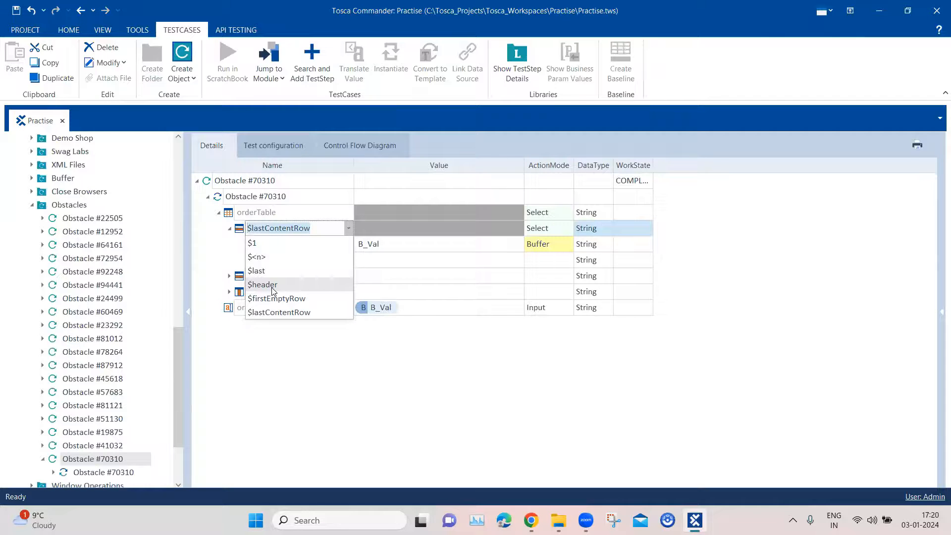
{"action": "mouse_move", "coordinate": [283, 298]}
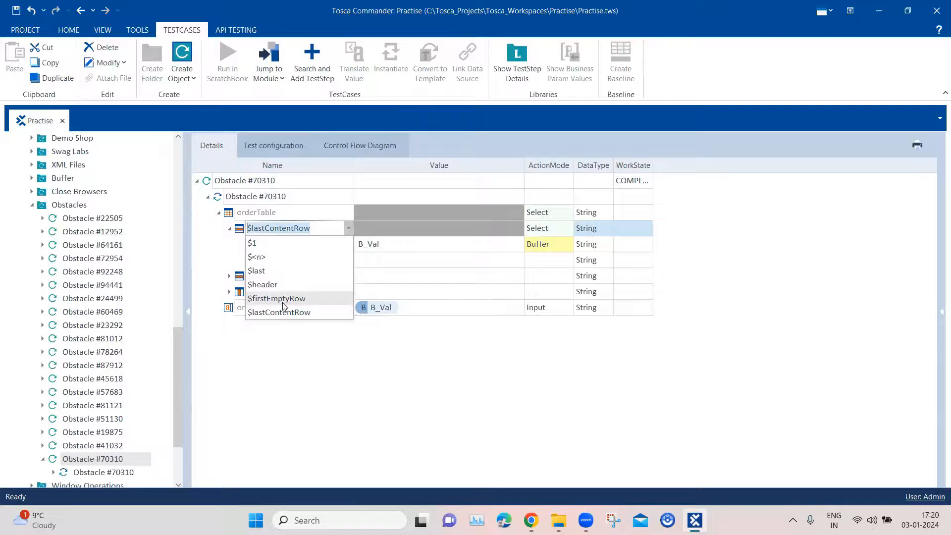
{"action": "mouse_move", "coordinate": [276, 298]}
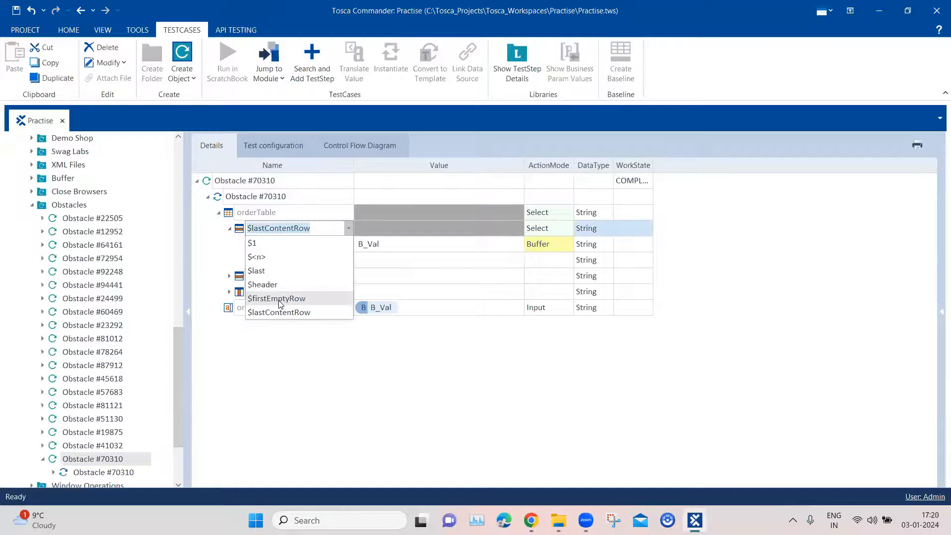
{"action": "mouse_move", "coordinate": [297, 301]}
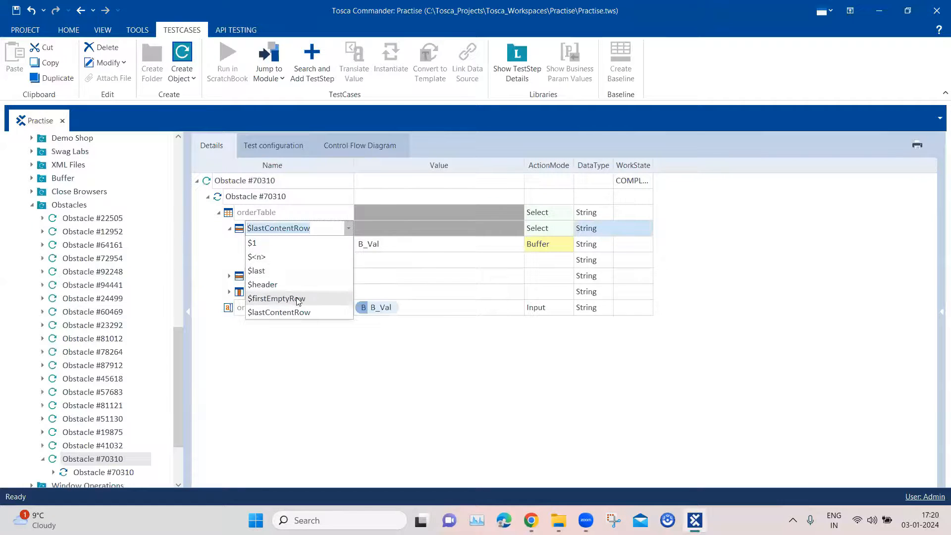
{"action": "mouse_move", "coordinate": [298, 243]}
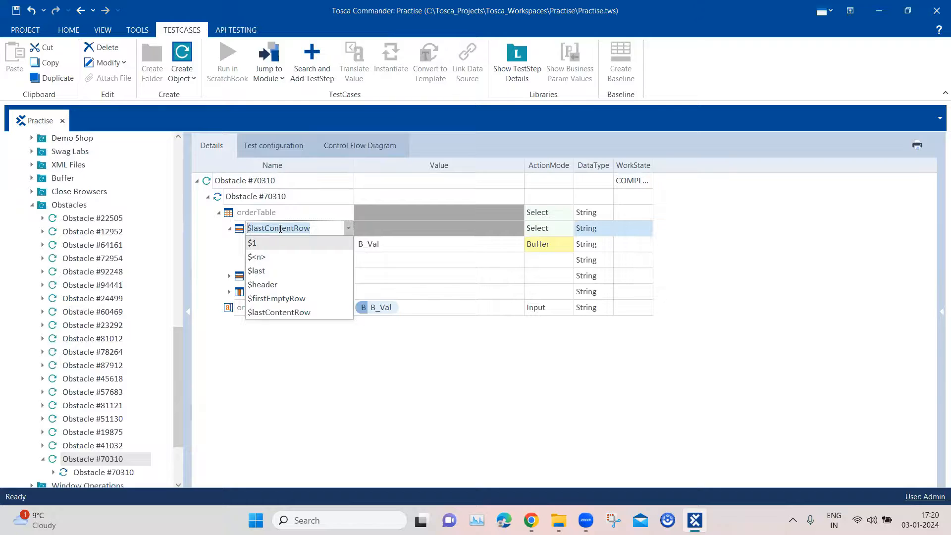
{"action": "left_click", "coordinate": [279, 312]}
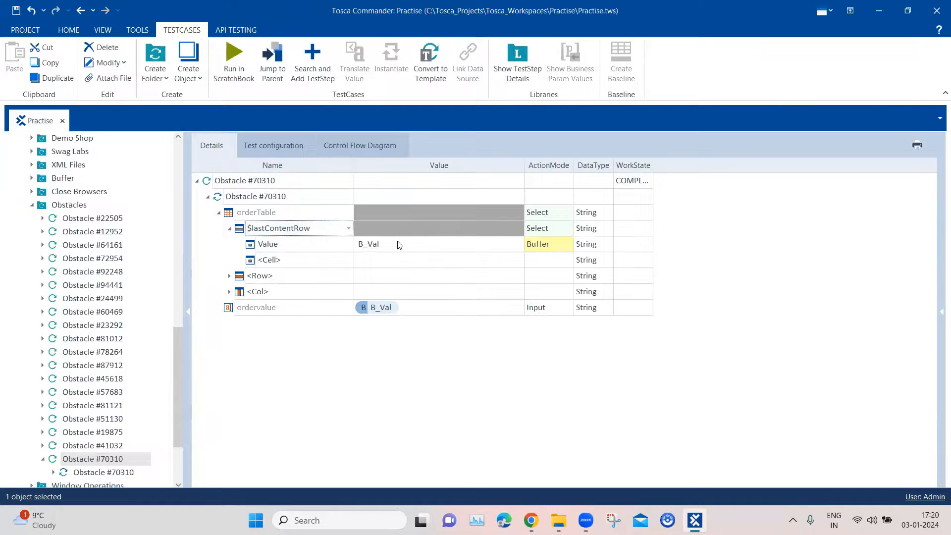
{"action": "left_click", "coordinate": [368, 244]}
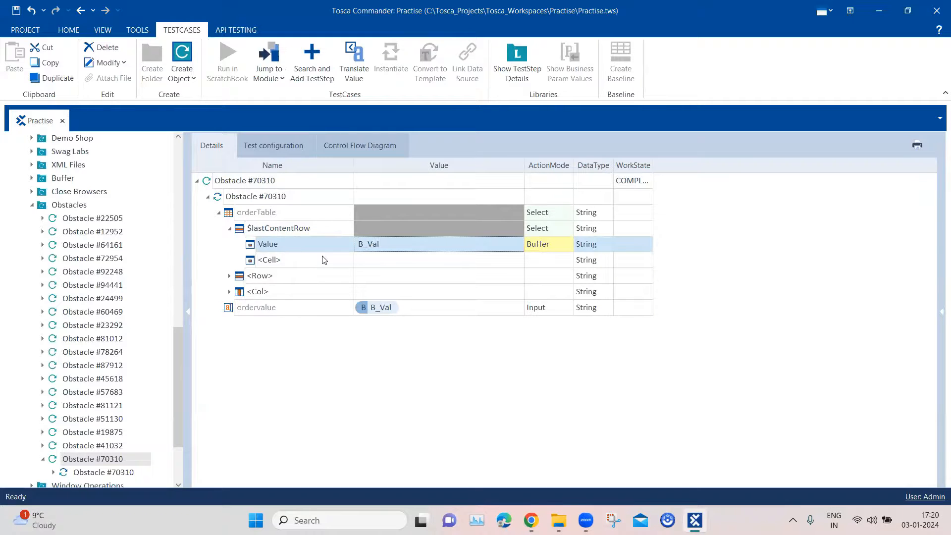
{"action": "mouse_move", "coordinate": [422, 251]}
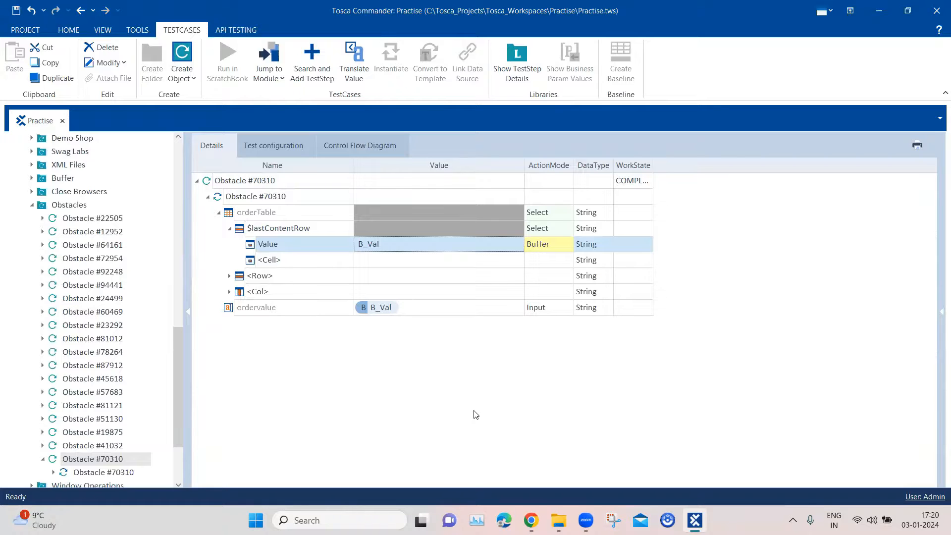
{"action": "mouse_move", "coordinate": [443, 343]}
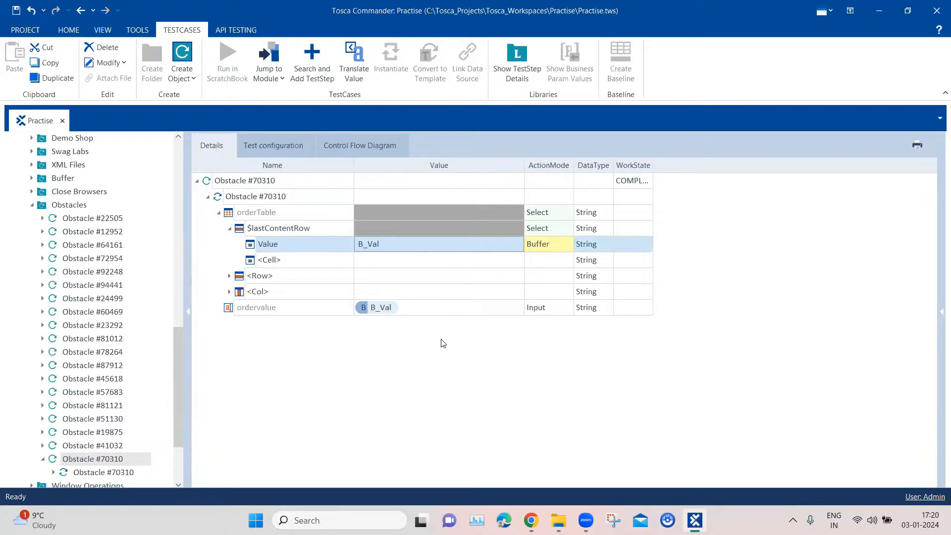